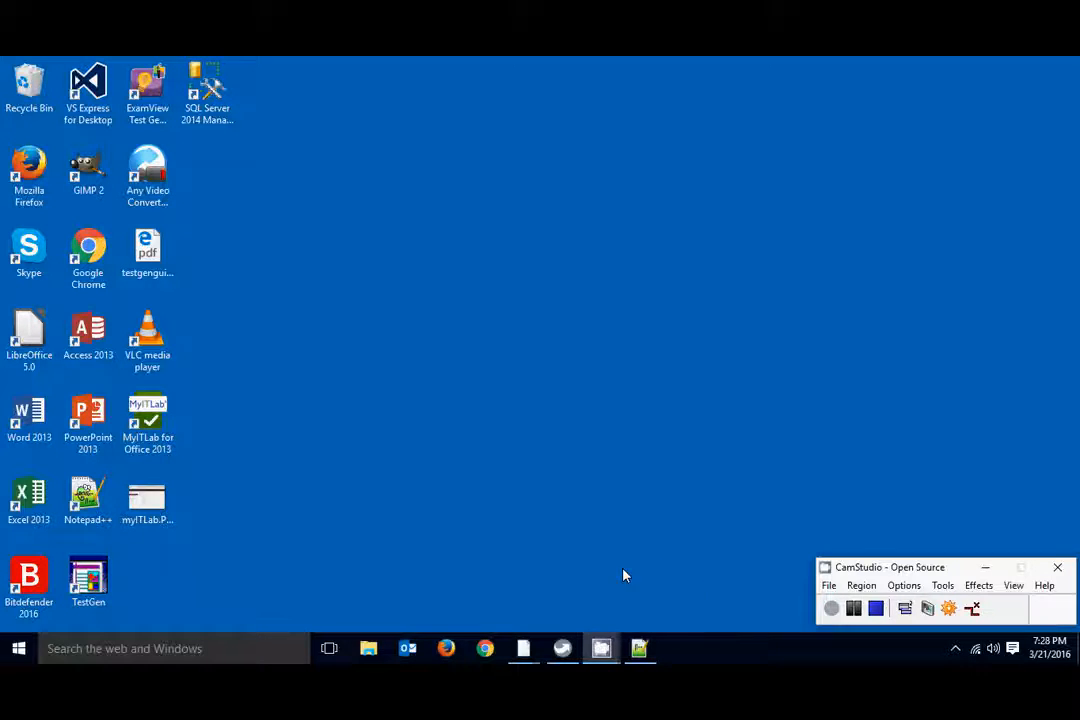
pyautogui.moveTo(552, 632)
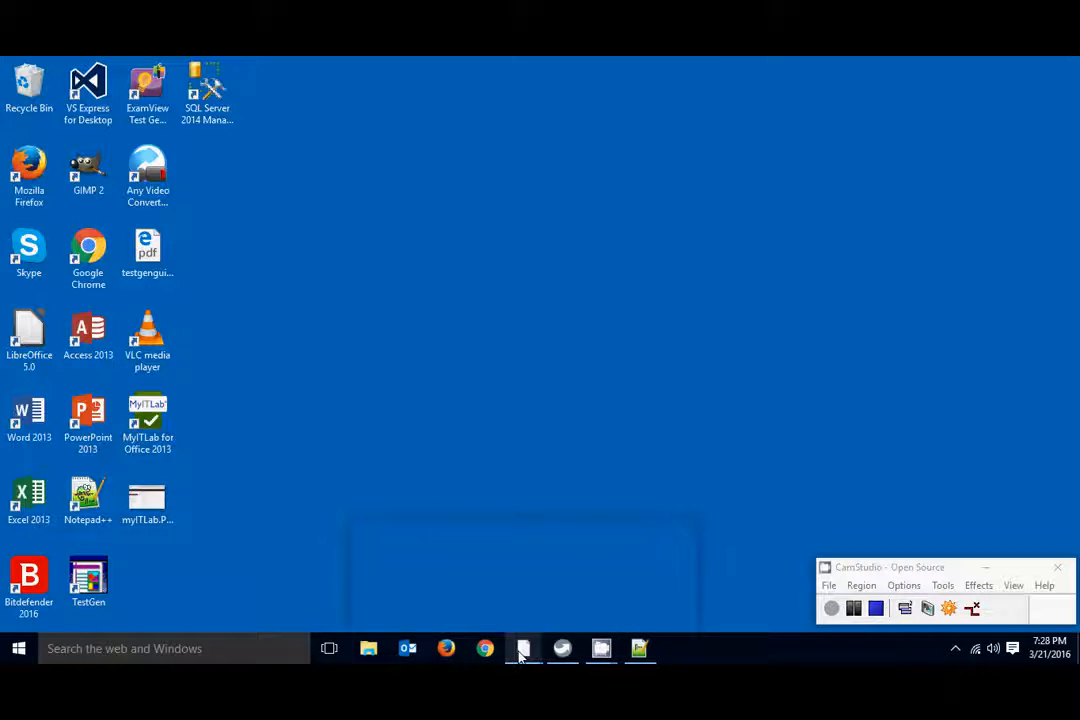
# Switch to the SSMS query with USE TSQL2012 and add a blank line after GO.
pyautogui.click(524, 648)
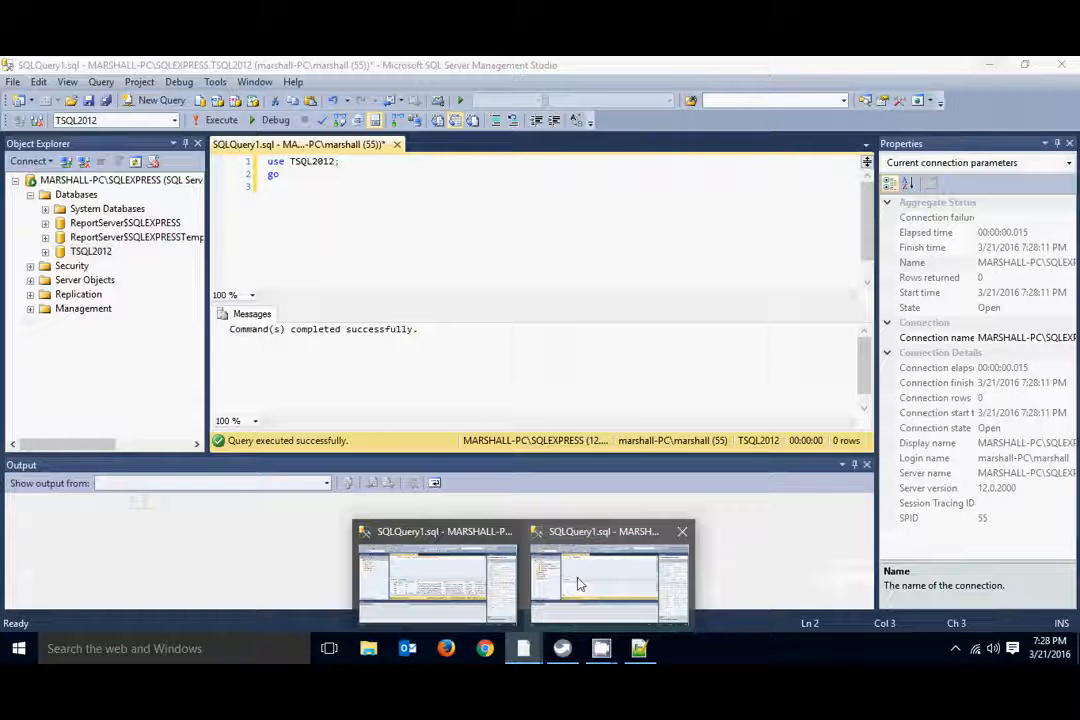
pyautogui.moveTo(590, 584)
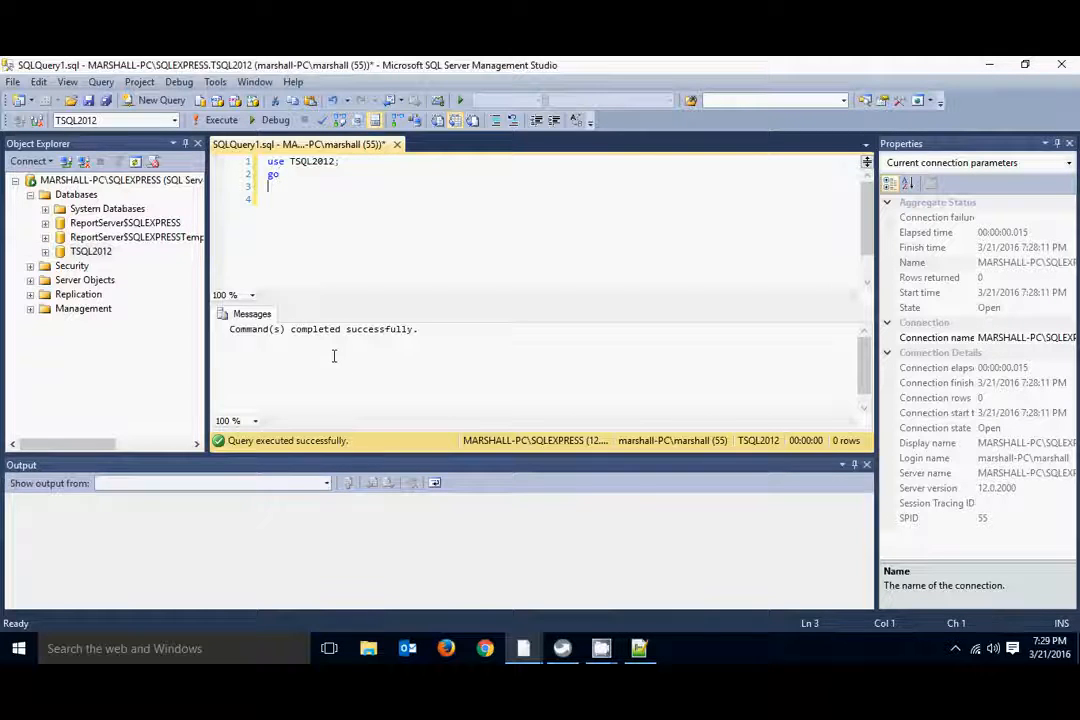
pyautogui.press('Return')
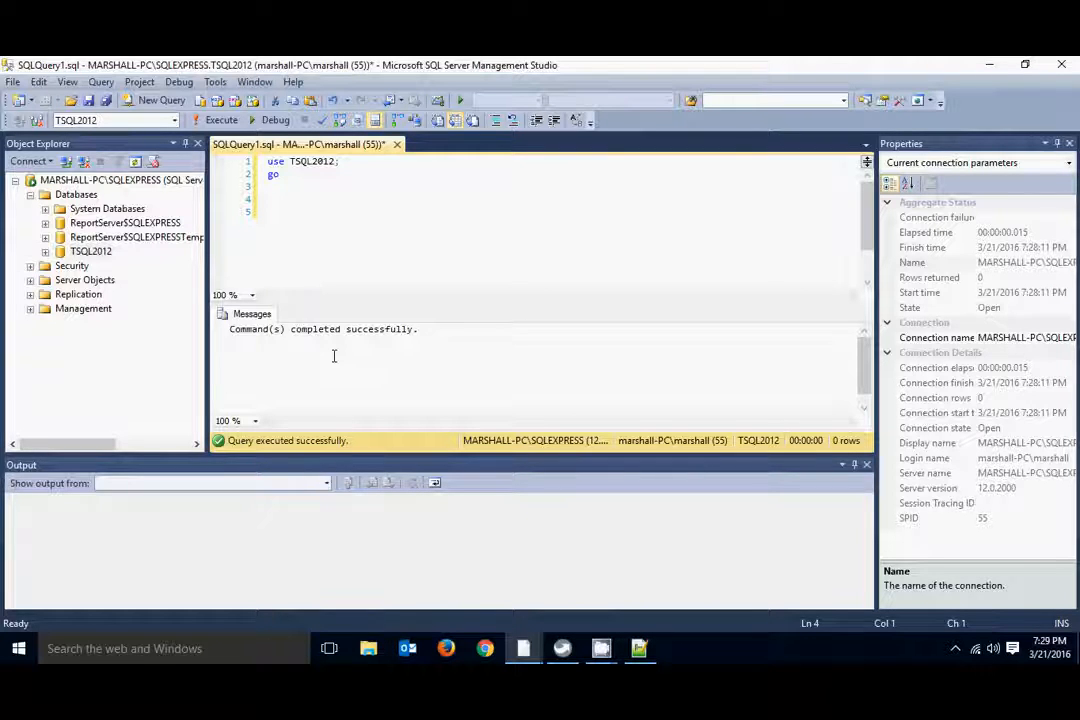
# Review the pasted INSERT INTO dbo.Documents script using OPENROWSET BULK, returning to the top.
pyautogui.scroll(-3)
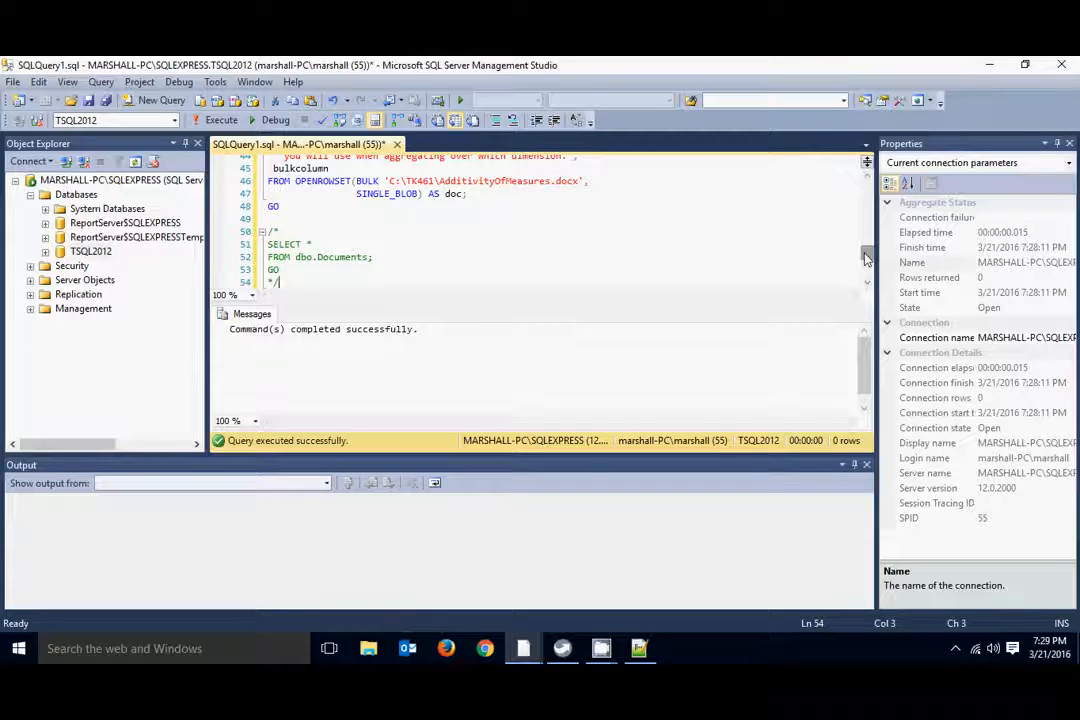
pyautogui.scroll(3)
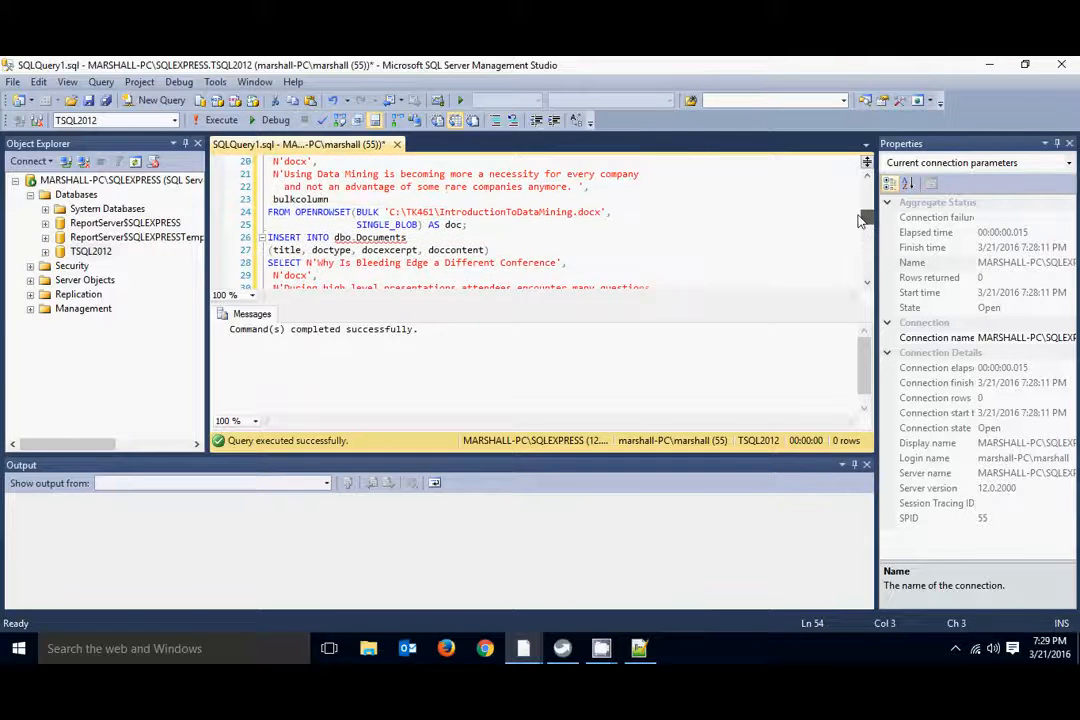
pyautogui.scroll(3)
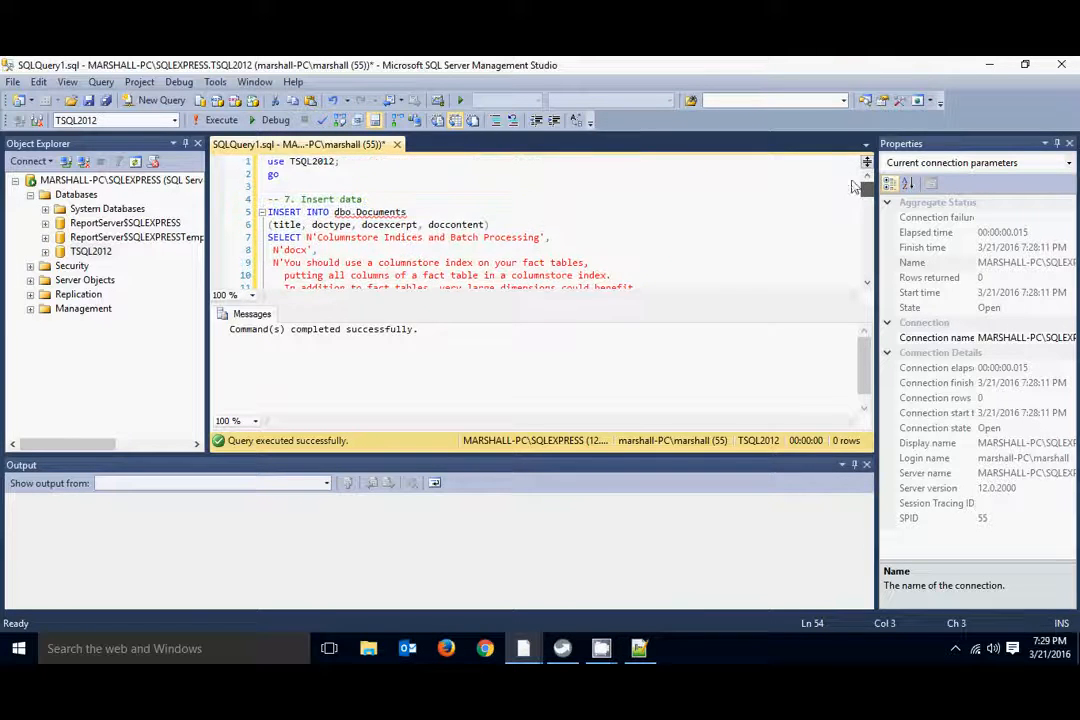
pyautogui.scroll(-3)
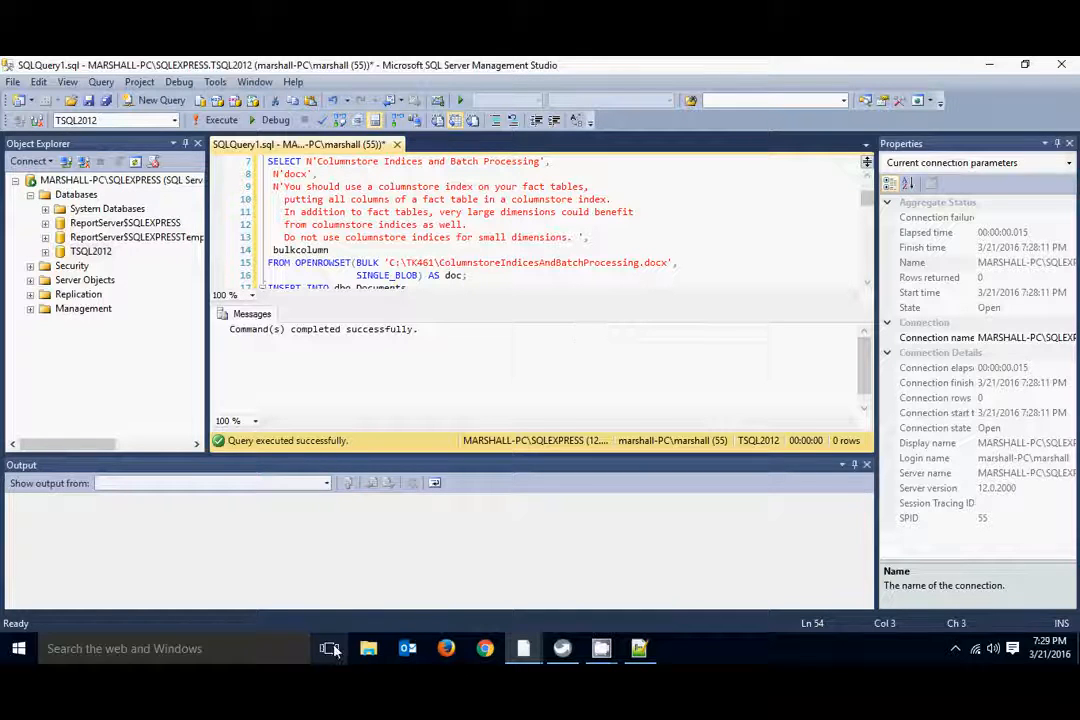
pyautogui.click(368, 648)
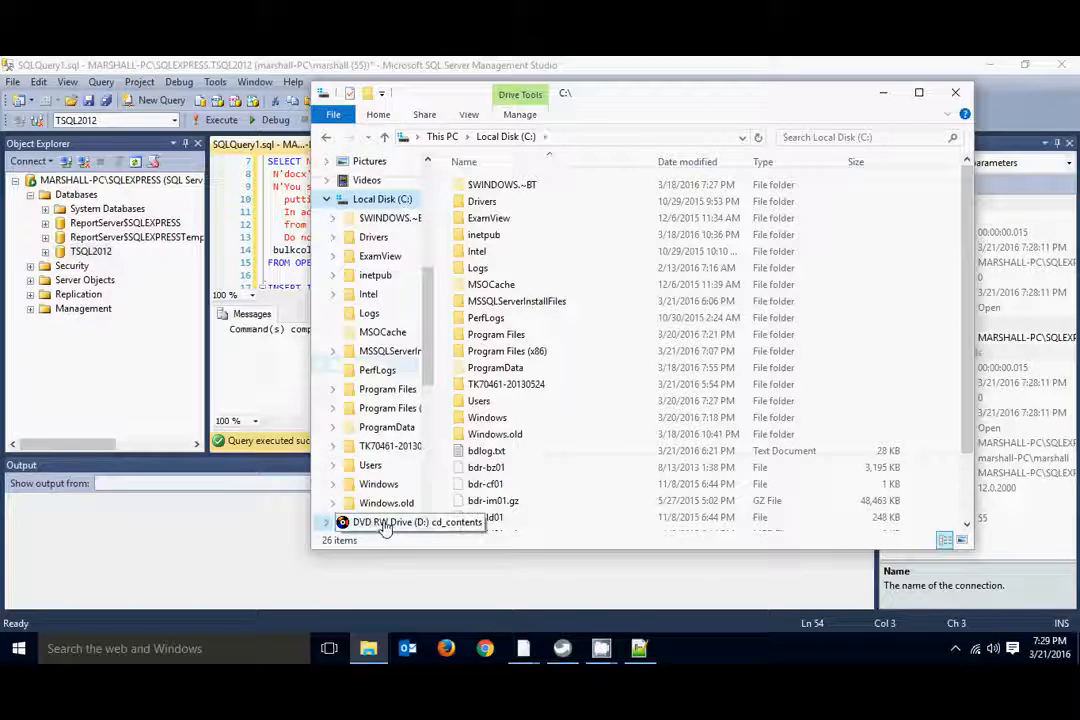
pyautogui.moveTo(496, 390)
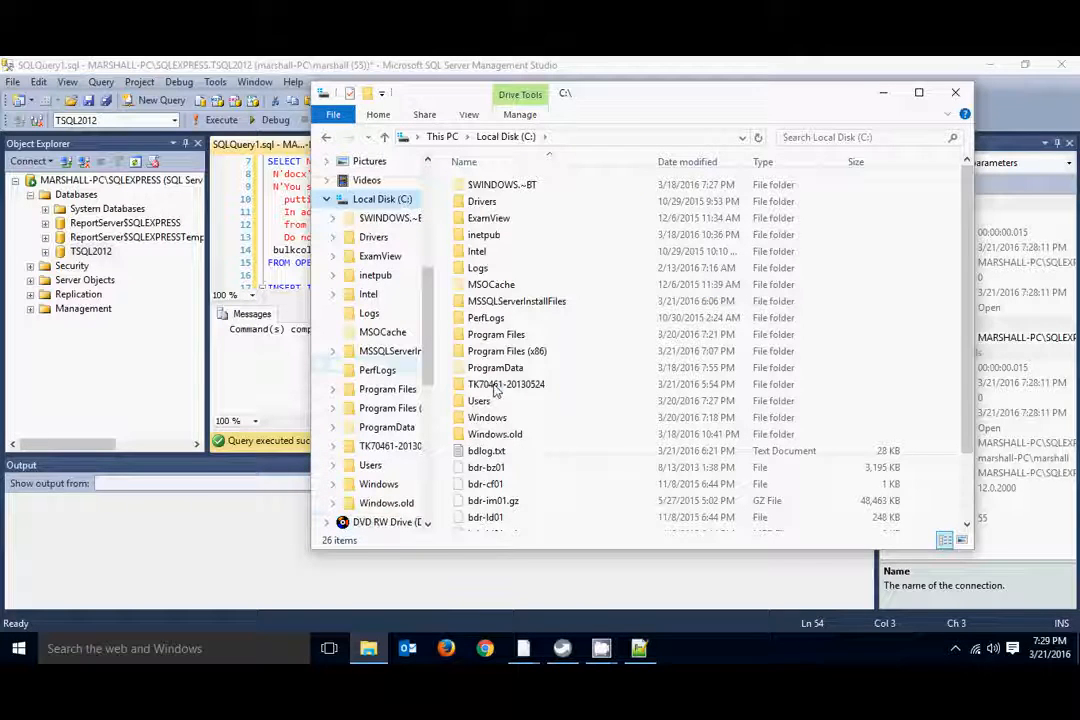
pyautogui.moveTo(506, 384)
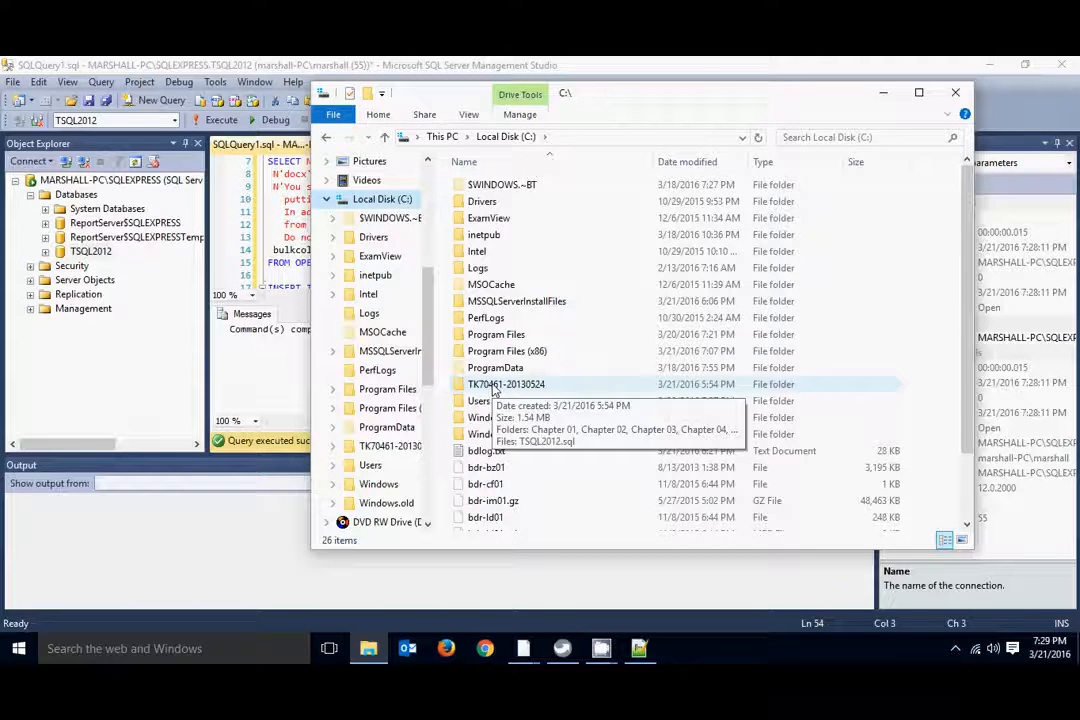
pyautogui.doubleClick(506, 384)
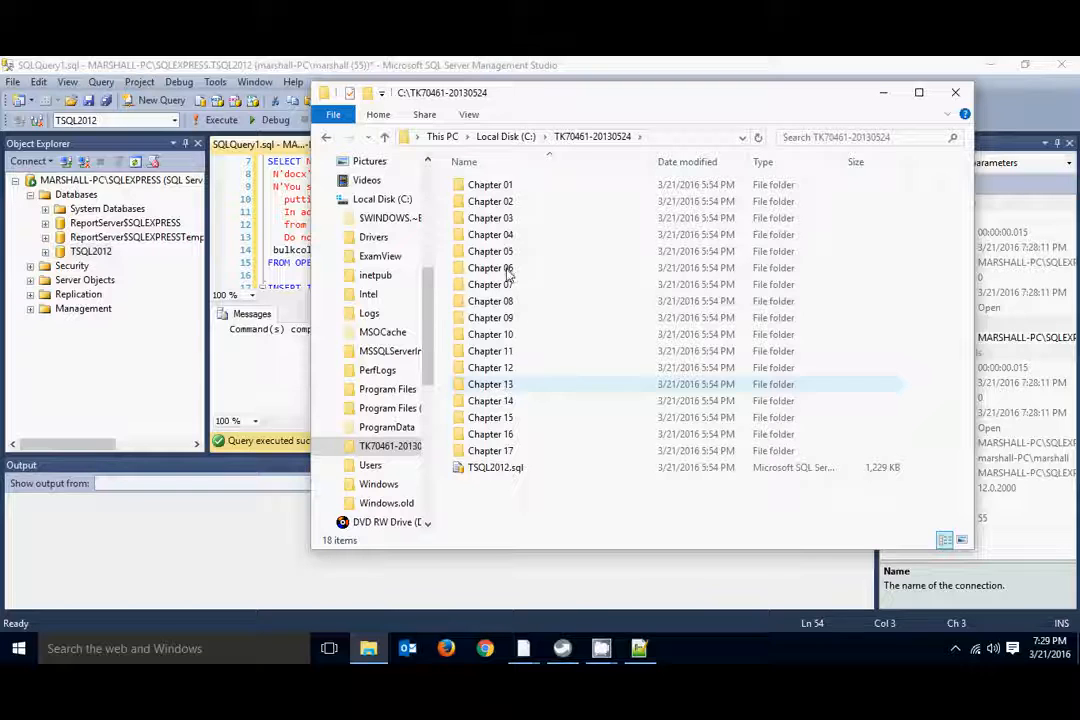
pyautogui.doubleClick(490, 268)
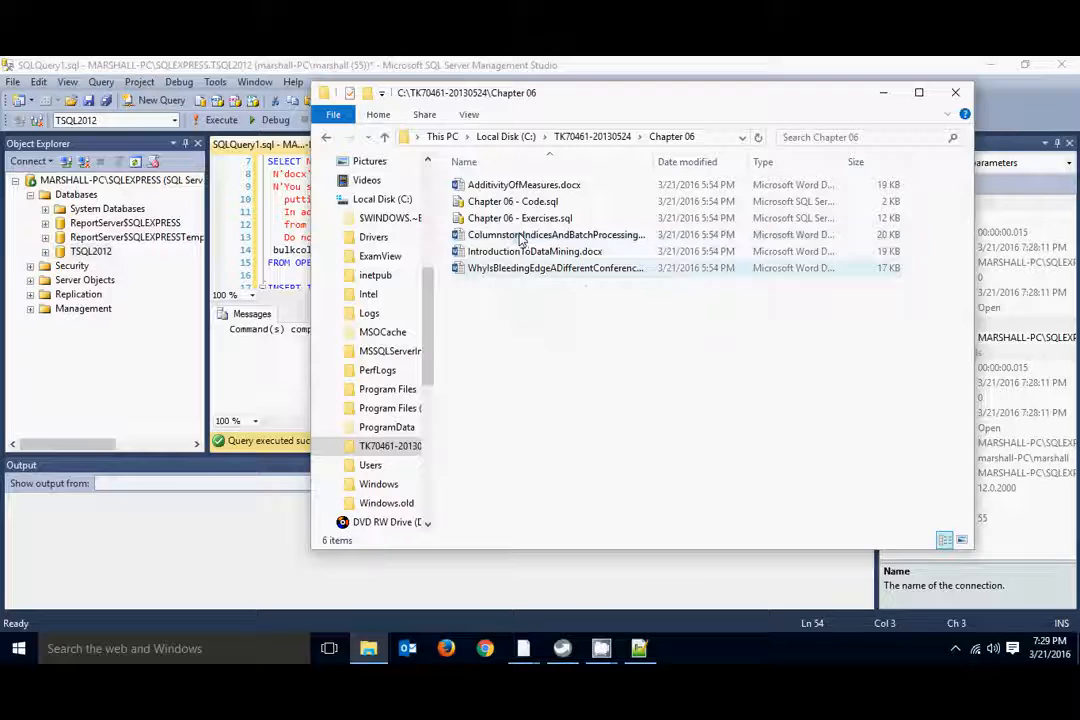
# Select ColumnstoreIndicesAndBatchProcessing.docx and reveal the folder's full path in the address bar to copy it.
pyautogui.click(556, 234)
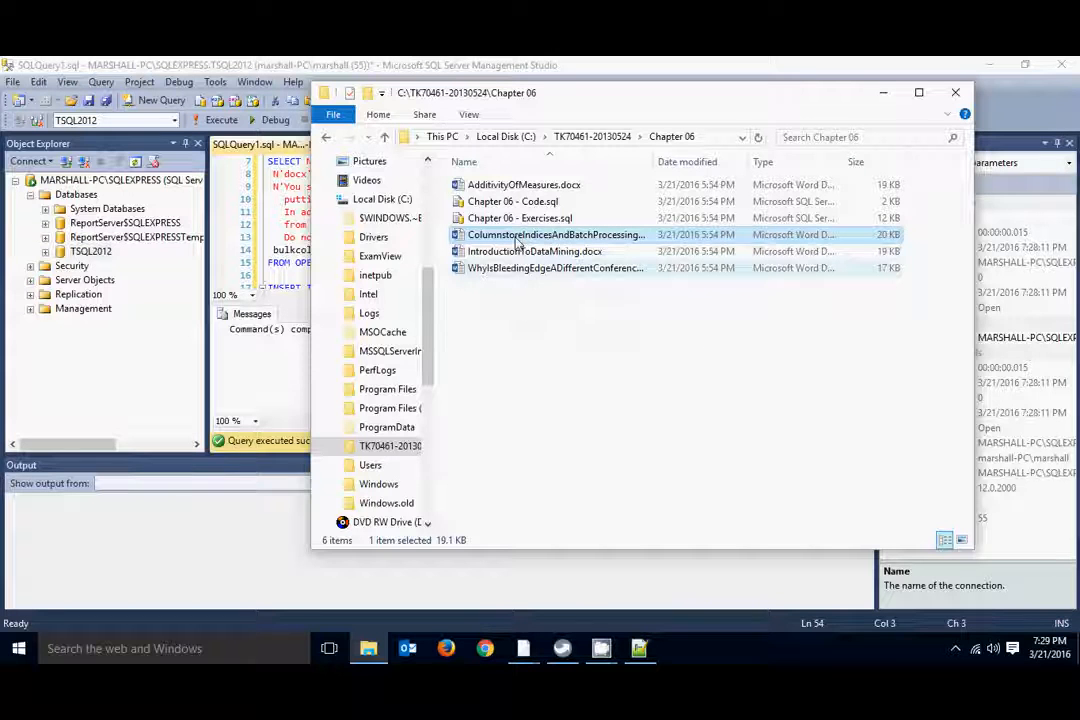
pyautogui.click(556, 234)
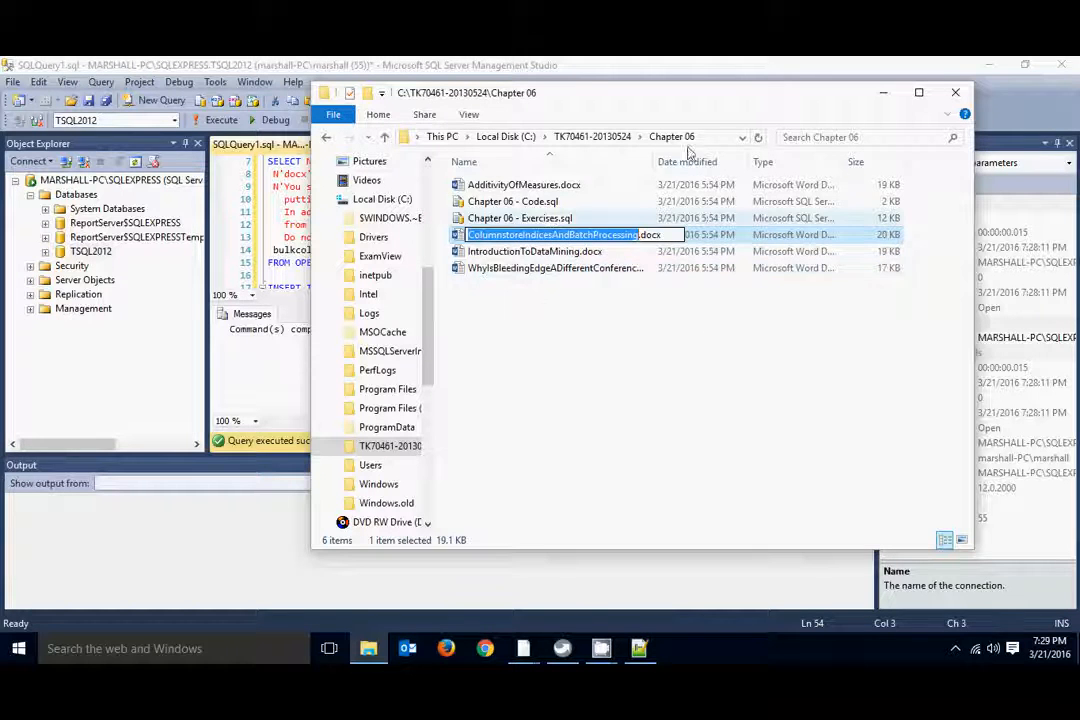
pyautogui.click(550, 136)
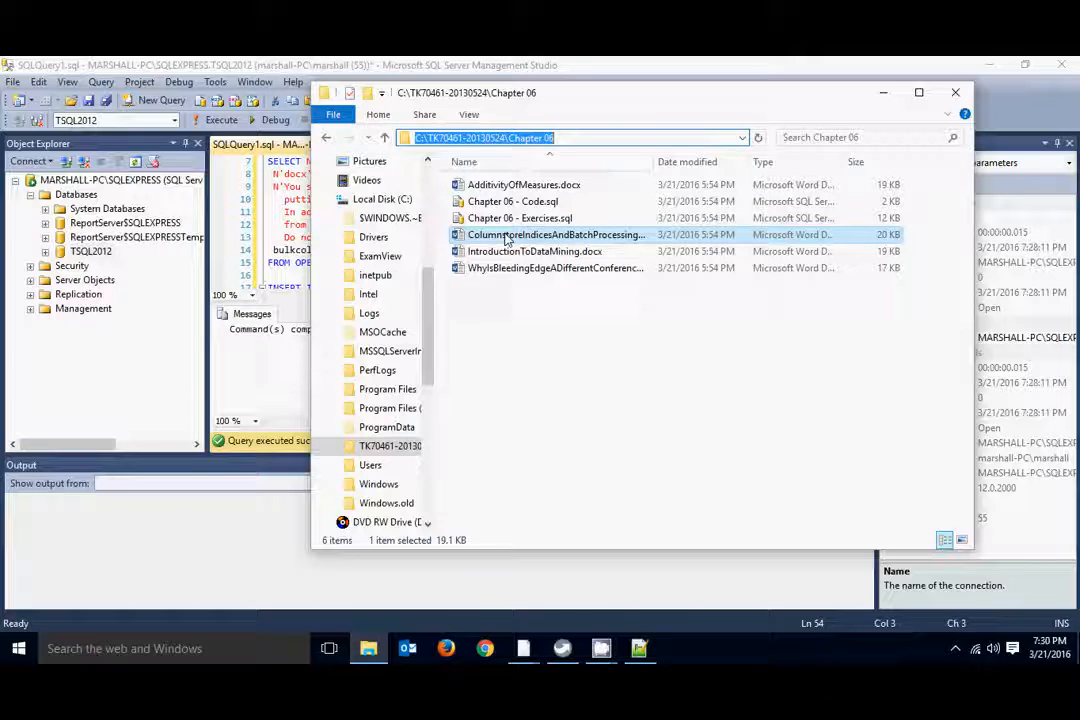
pyautogui.moveTo(556, 238)
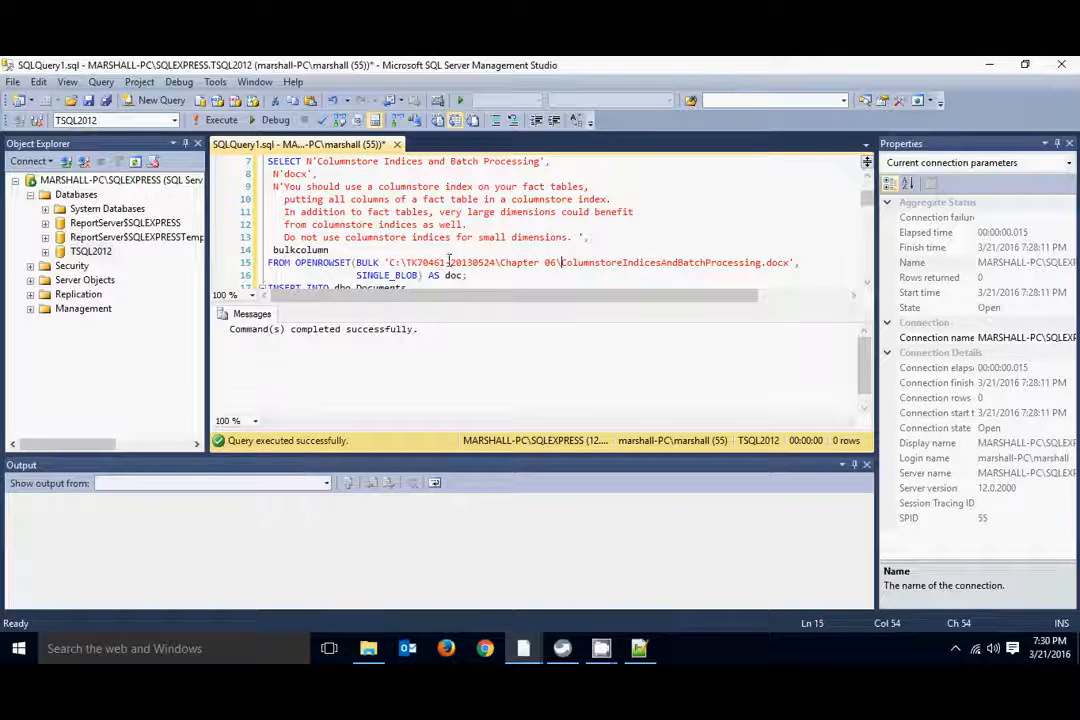
pyautogui.click(368, 648)
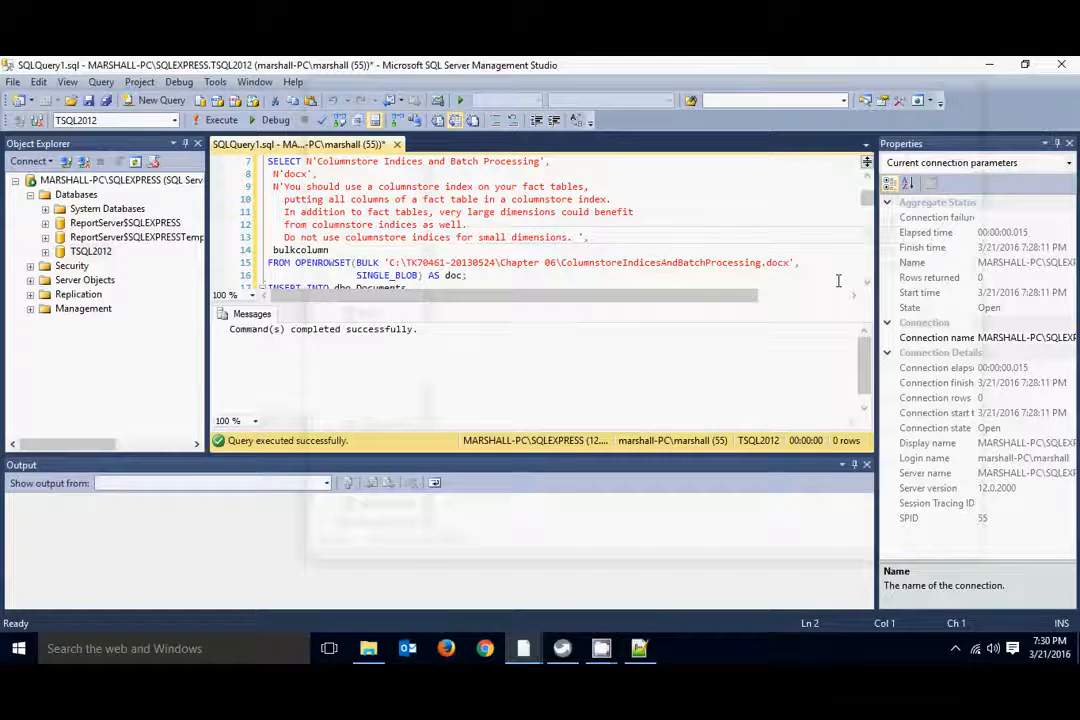
# Point the remaining BULK paths (Data Mining, Bleeding Edge, AdditivityOfMeasures.docx) into the Chapter 06 folder.
pyautogui.scroll(-3)
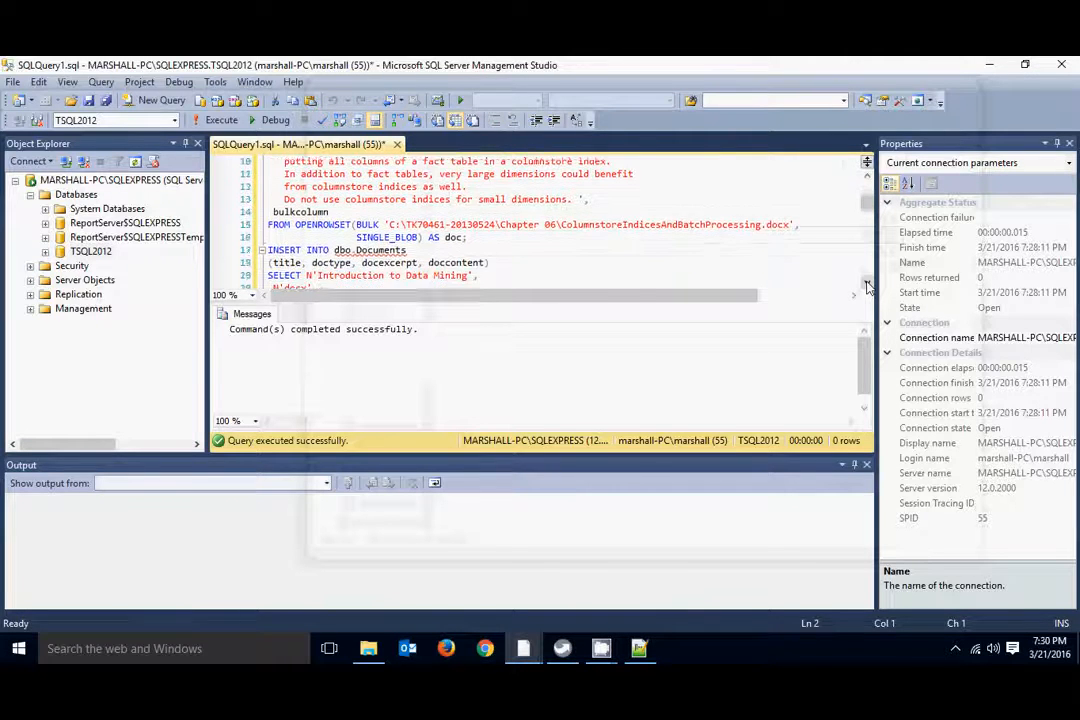
pyautogui.scroll(-3)
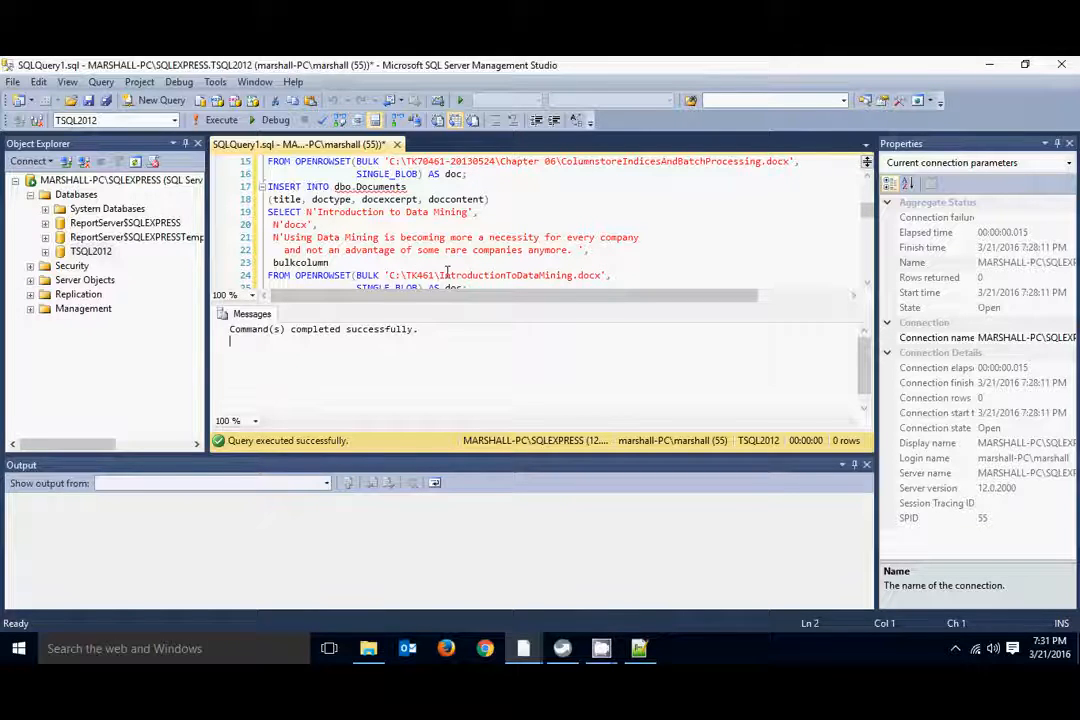
pyautogui.click(390, 276)
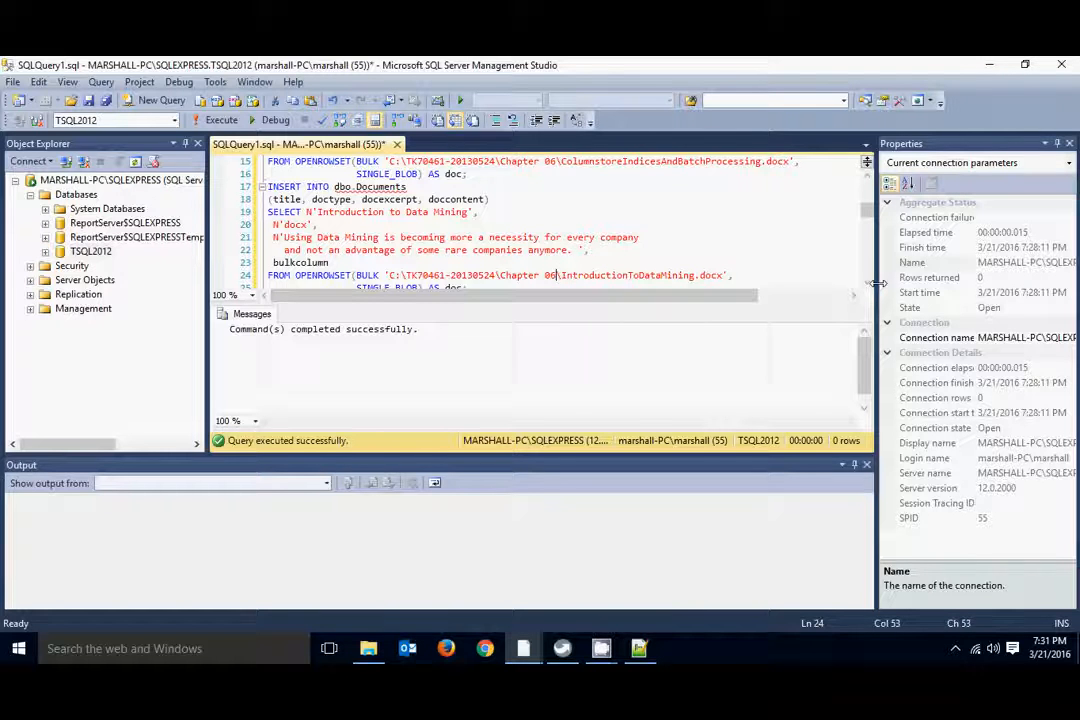
pyautogui.scroll(-3)
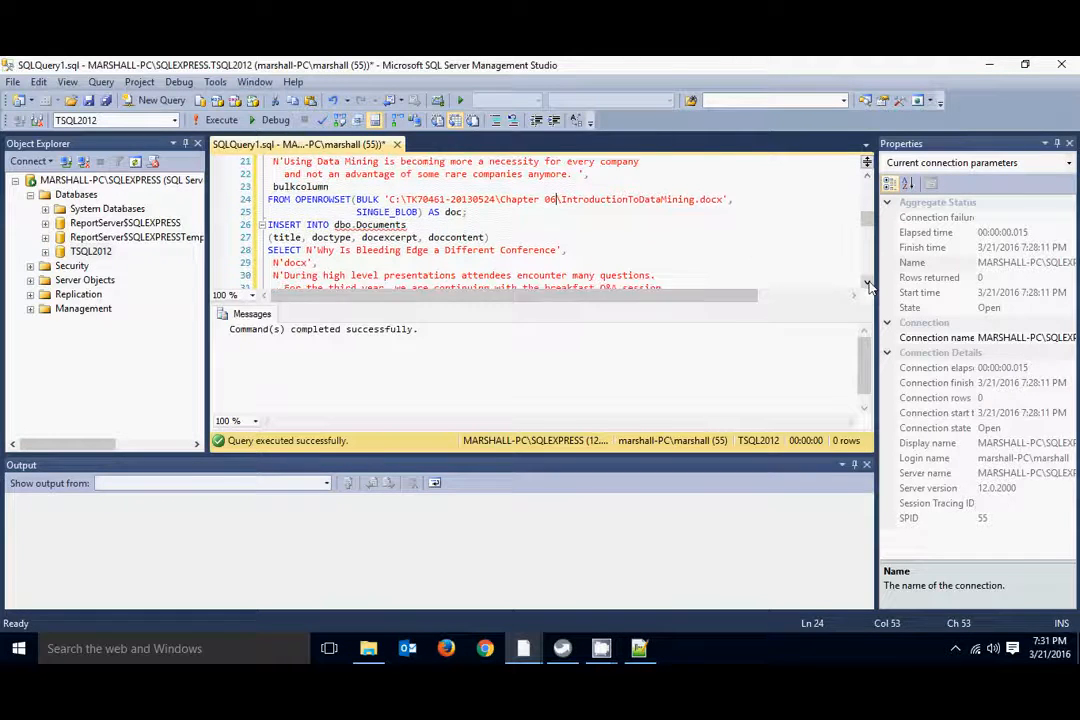
pyautogui.scroll(-3)
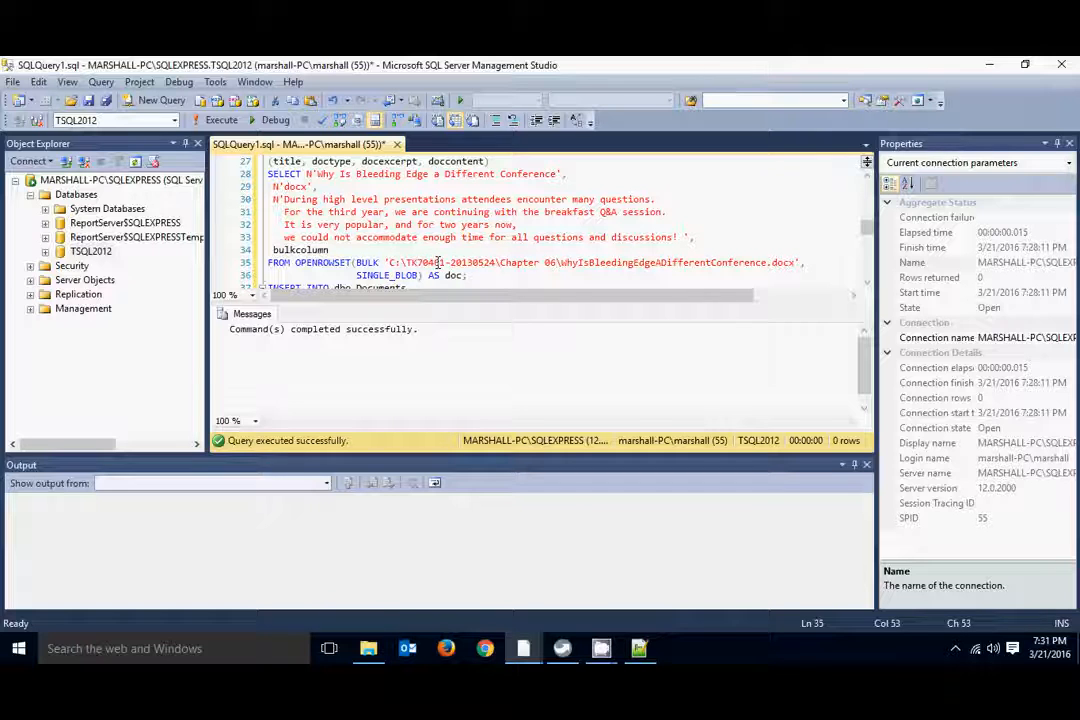
pyautogui.scroll(-3)
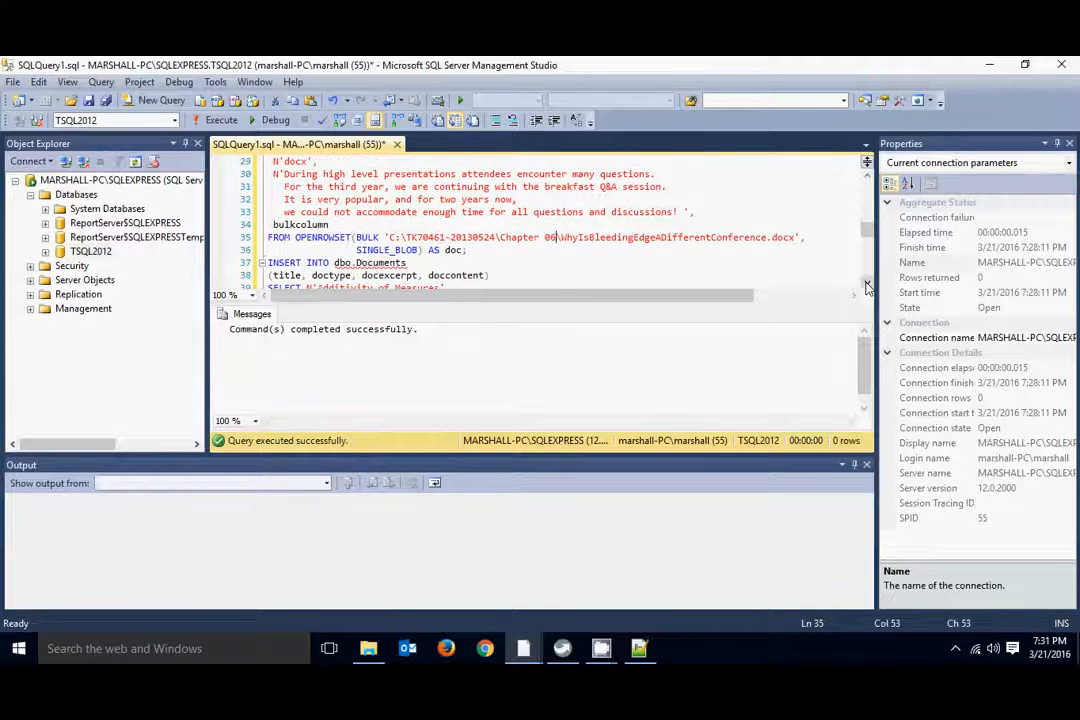
pyautogui.scroll(-3)
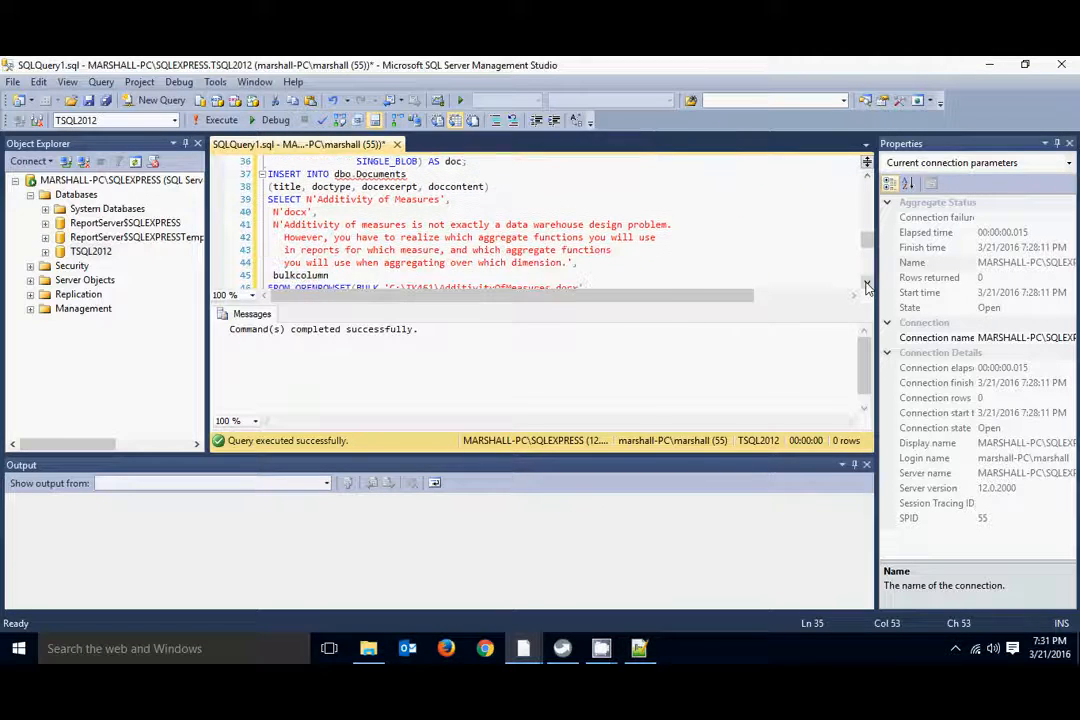
pyautogui.scroll(-3)
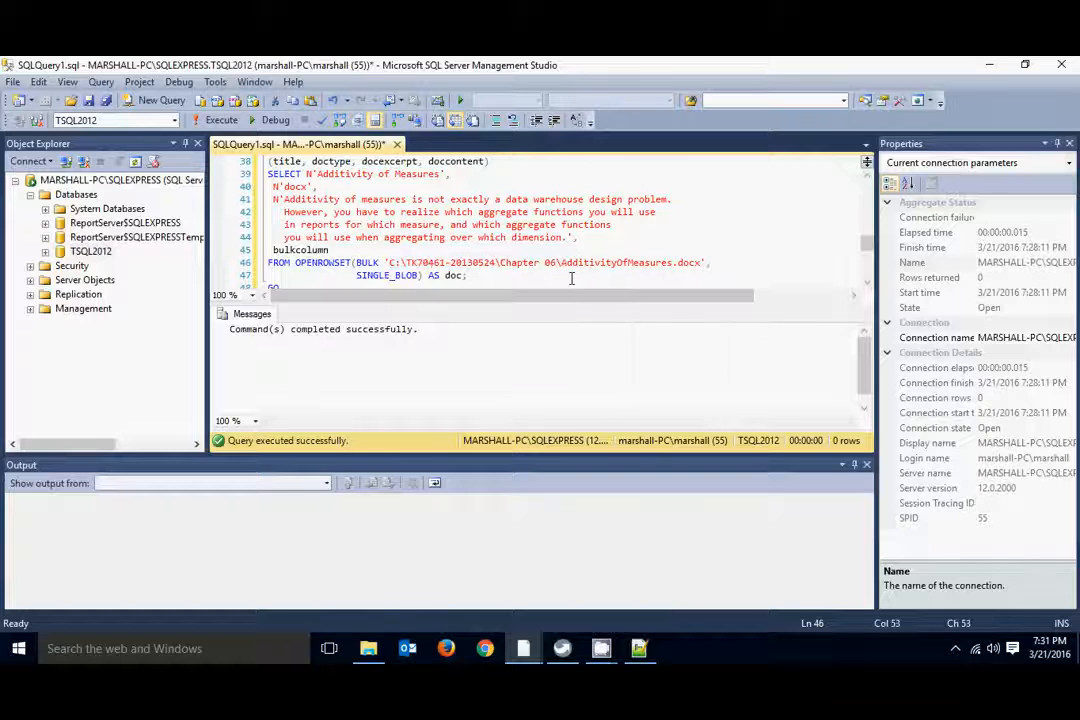
pyautogui.scroll(-3)
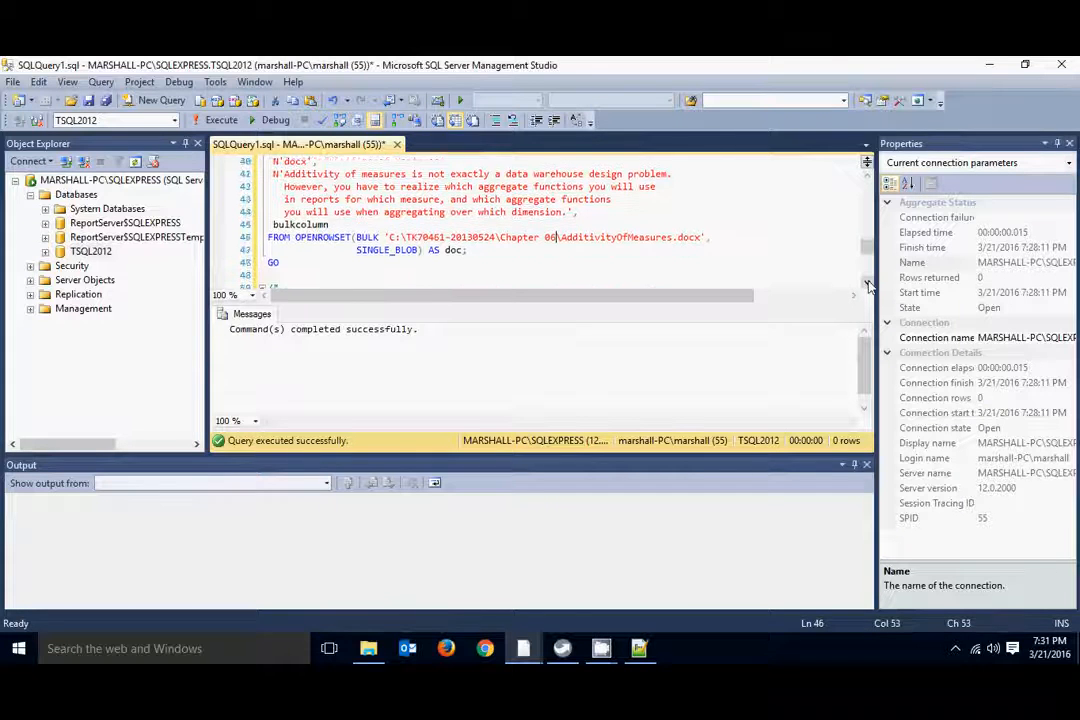
# Execute the insert script and review the 'Invalid object name dbo.Documents' error.
pyautogui.scroll(-3)
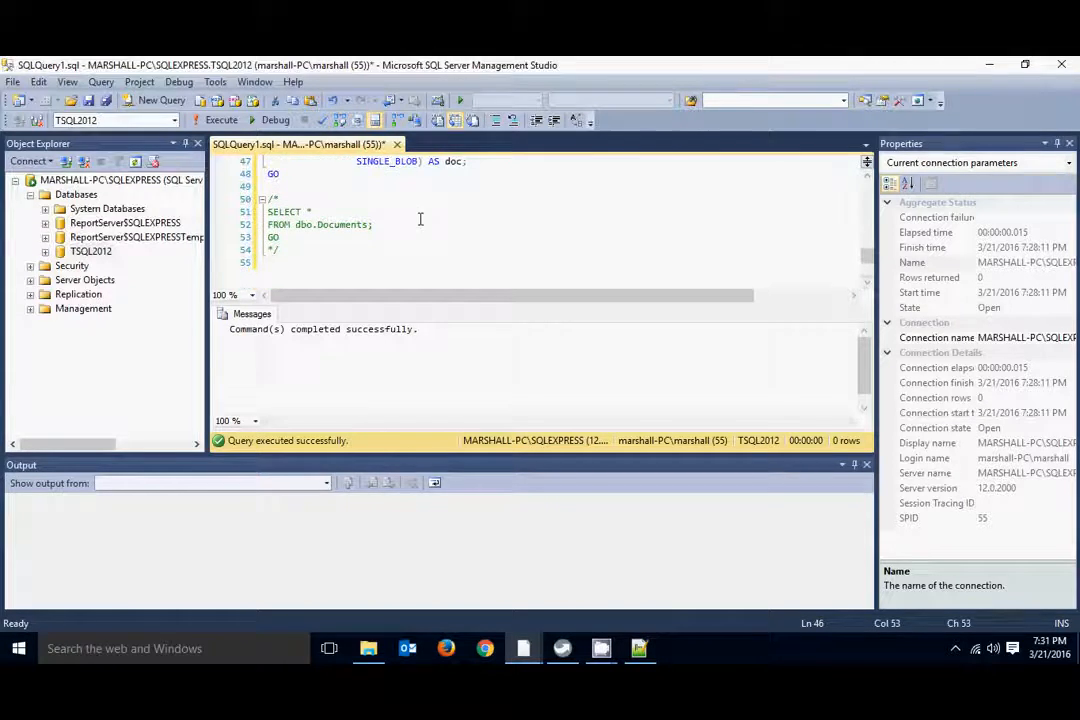
pyautogui.moveTo(220, 120)
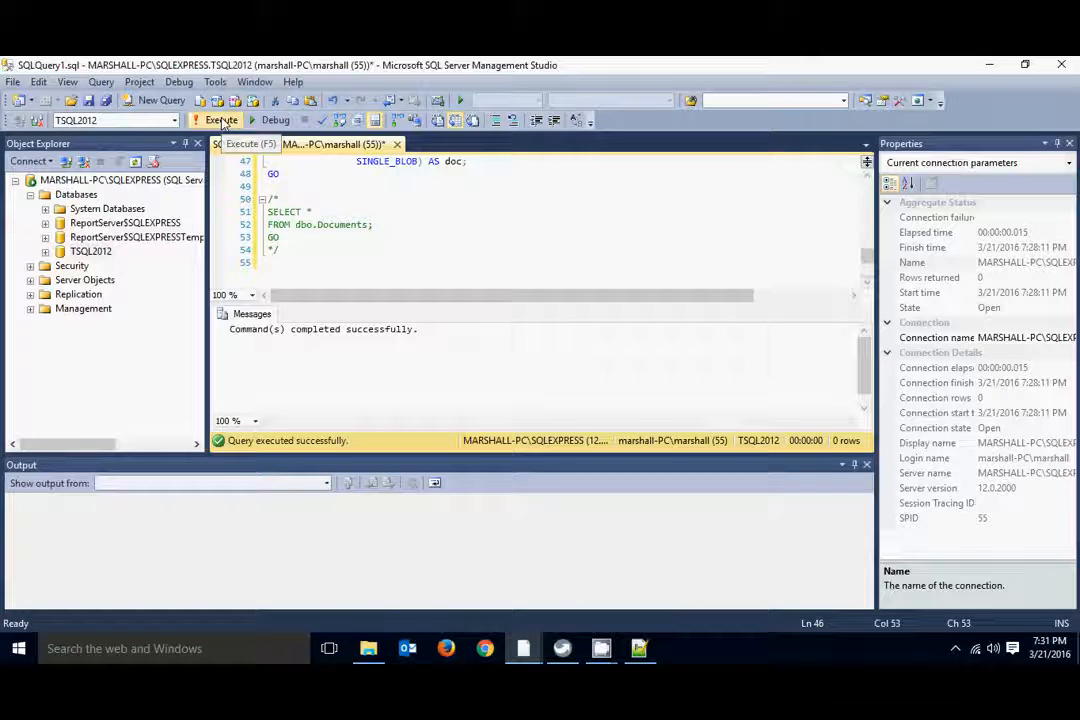
pyautogui.click(222, 120)
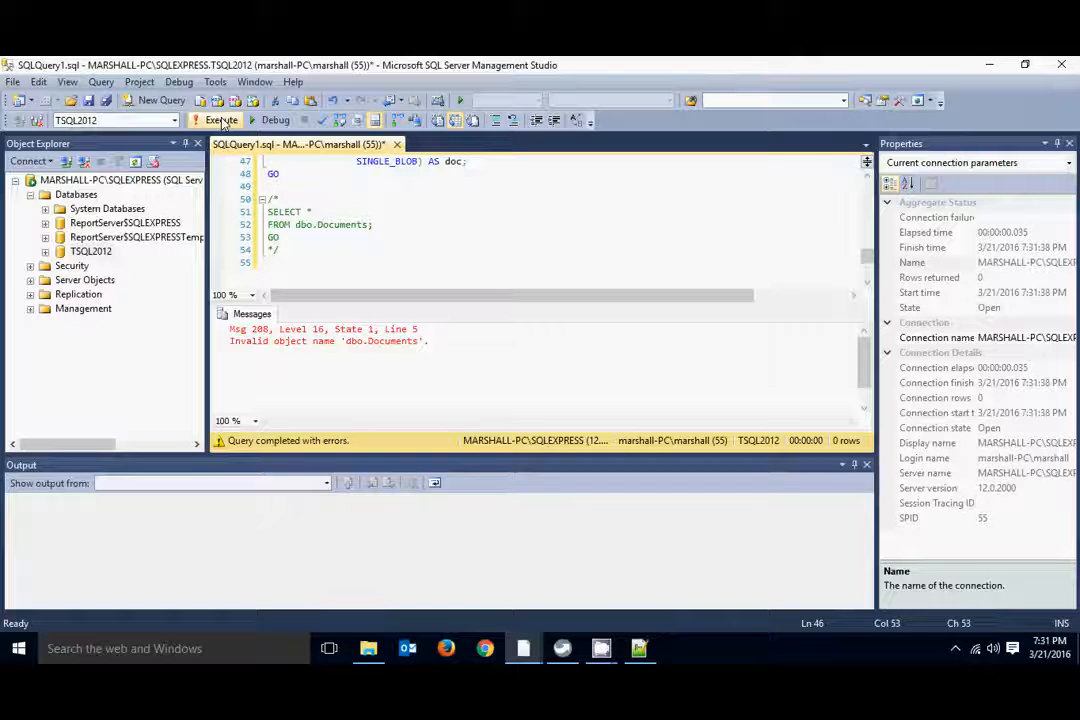
pyautogui.scroll(3)
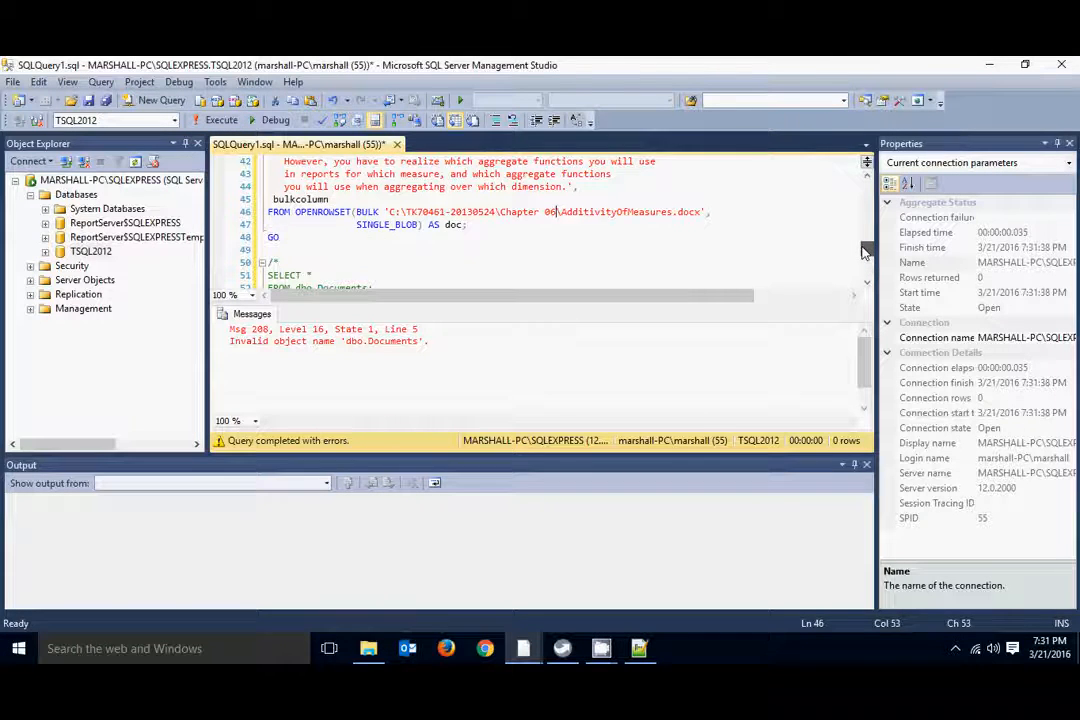
pyautogui.scroll(3)
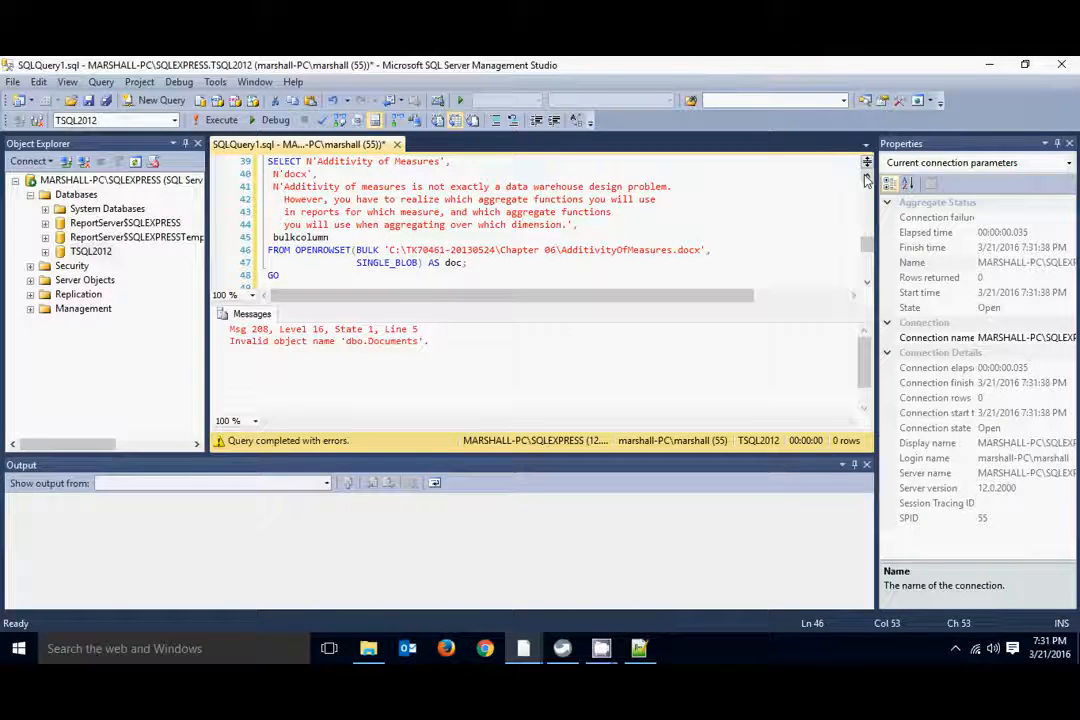
pyautogui.scroll(3)
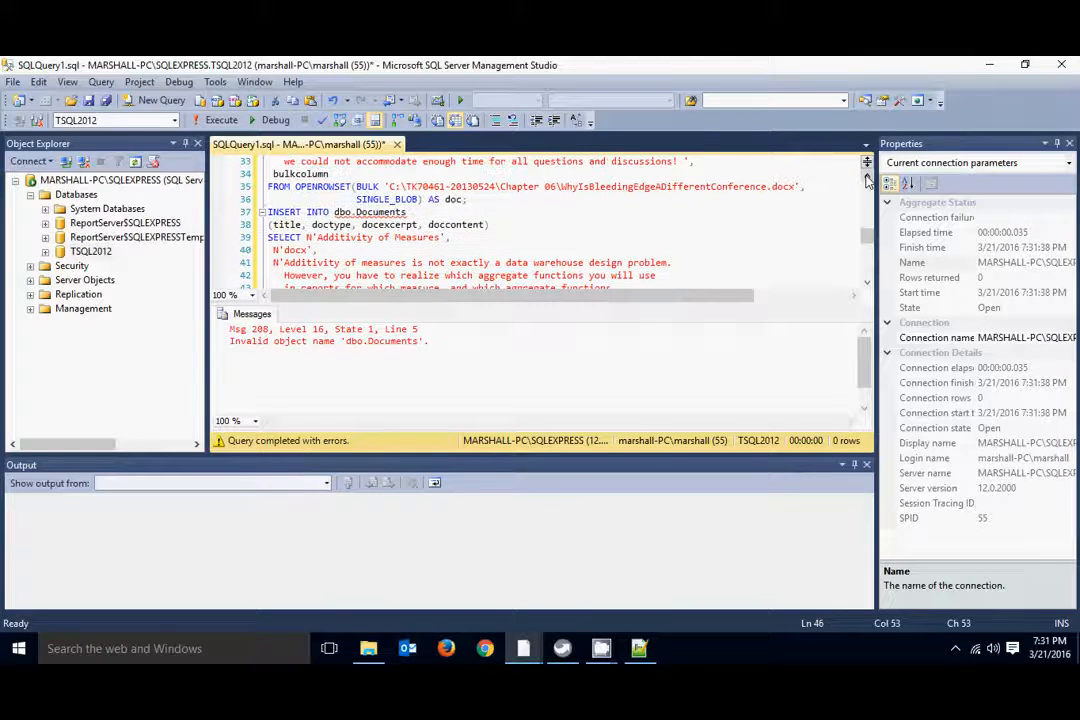
pyautogui.scroll(3)
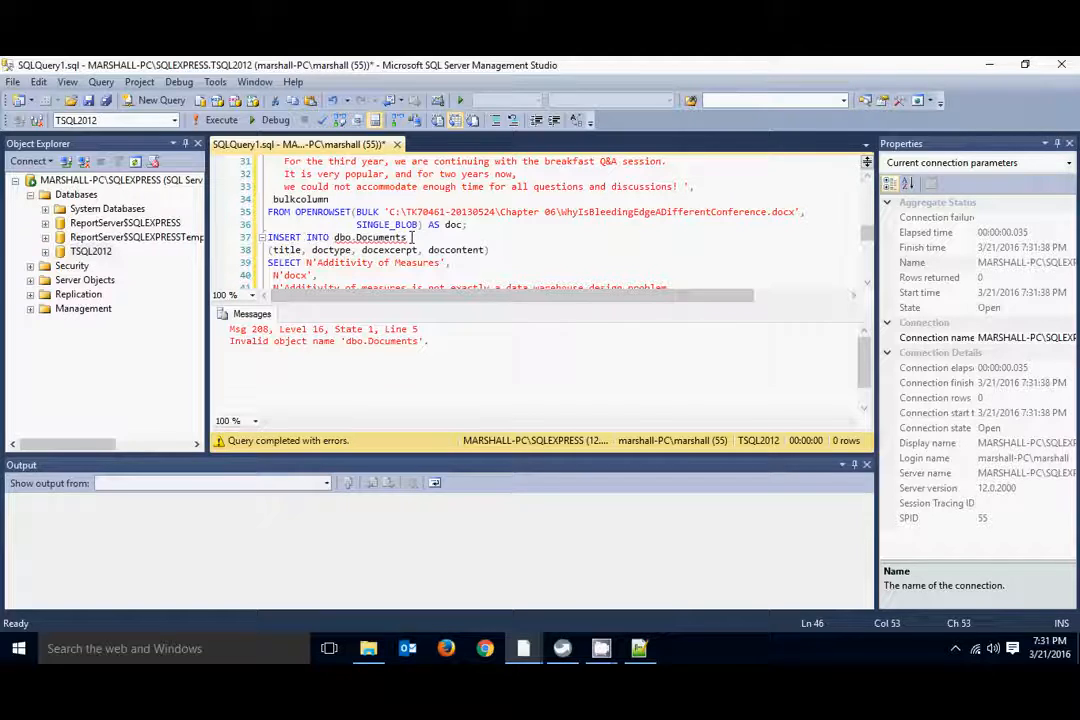
pyautogui.moveTo(374, 236)
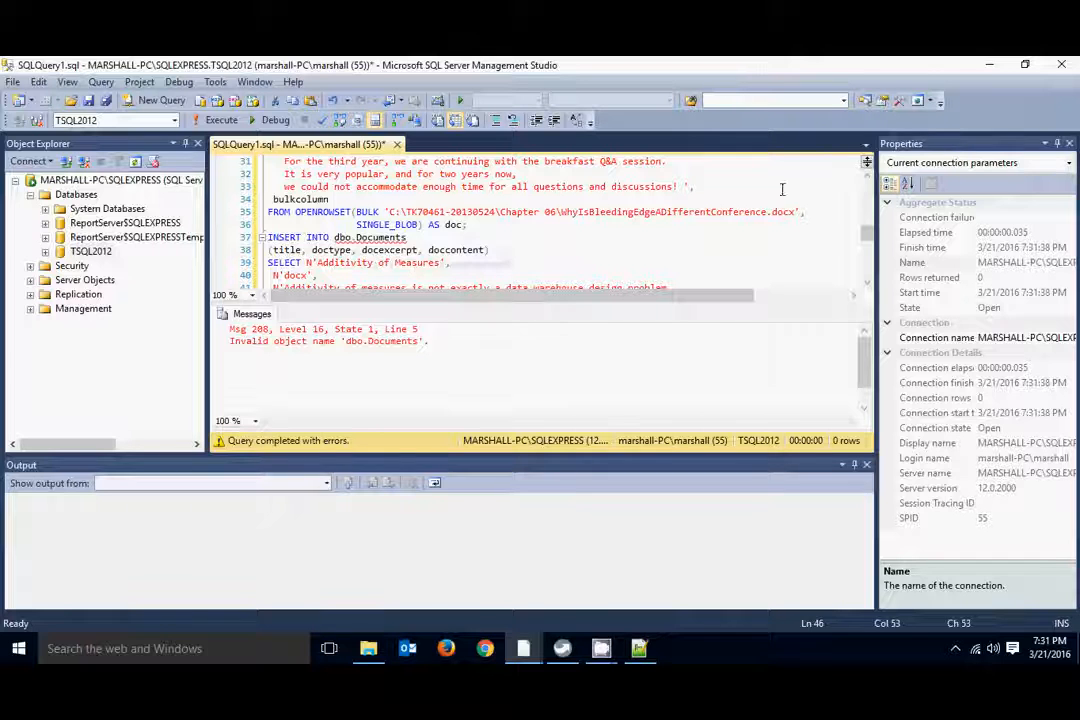
pyautogui.scroll(3)
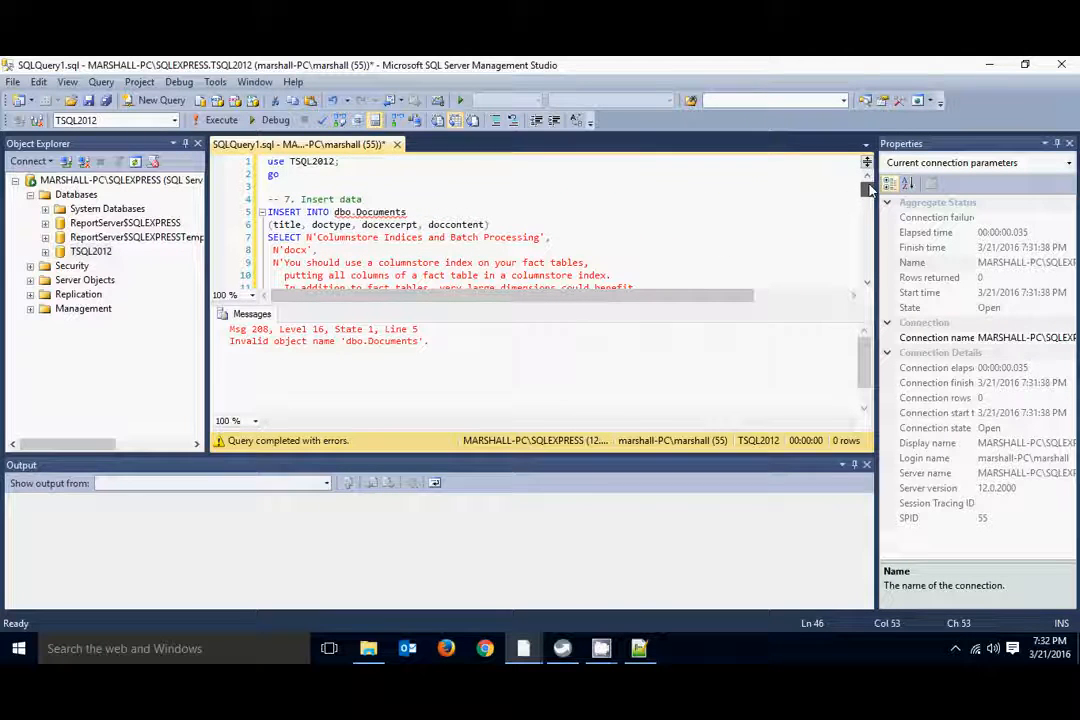
# Insert blank lines between the USE TSQL2012/GO batch and the insert block.
pyautogui.click(282, 174)
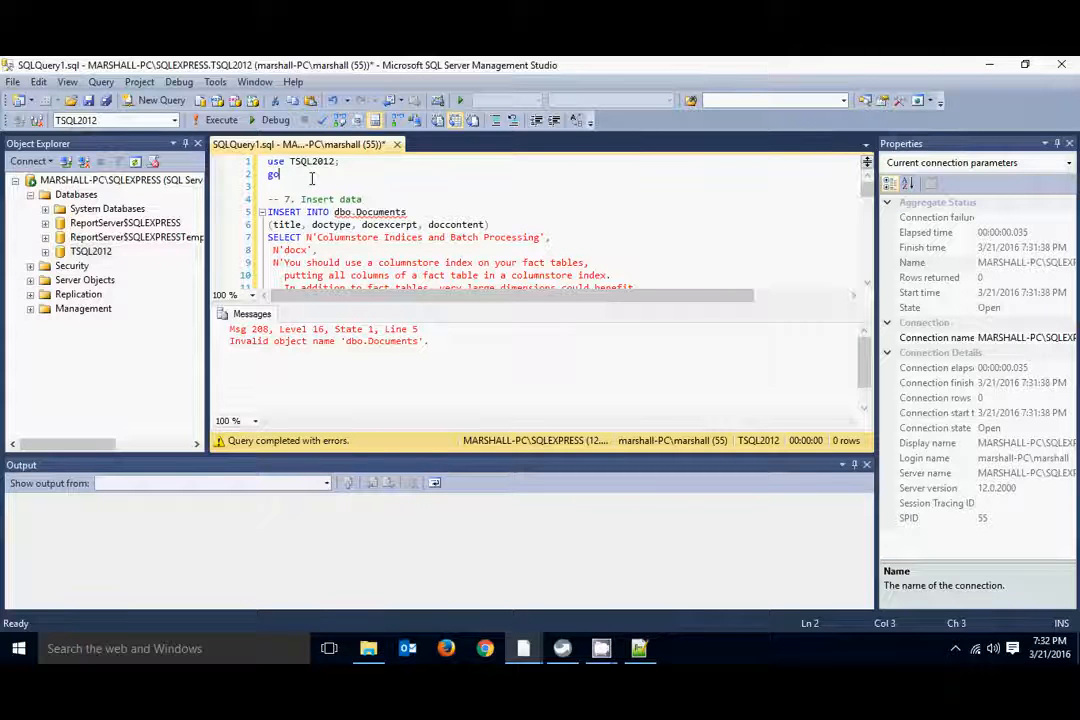
pyautogui.press('Return')
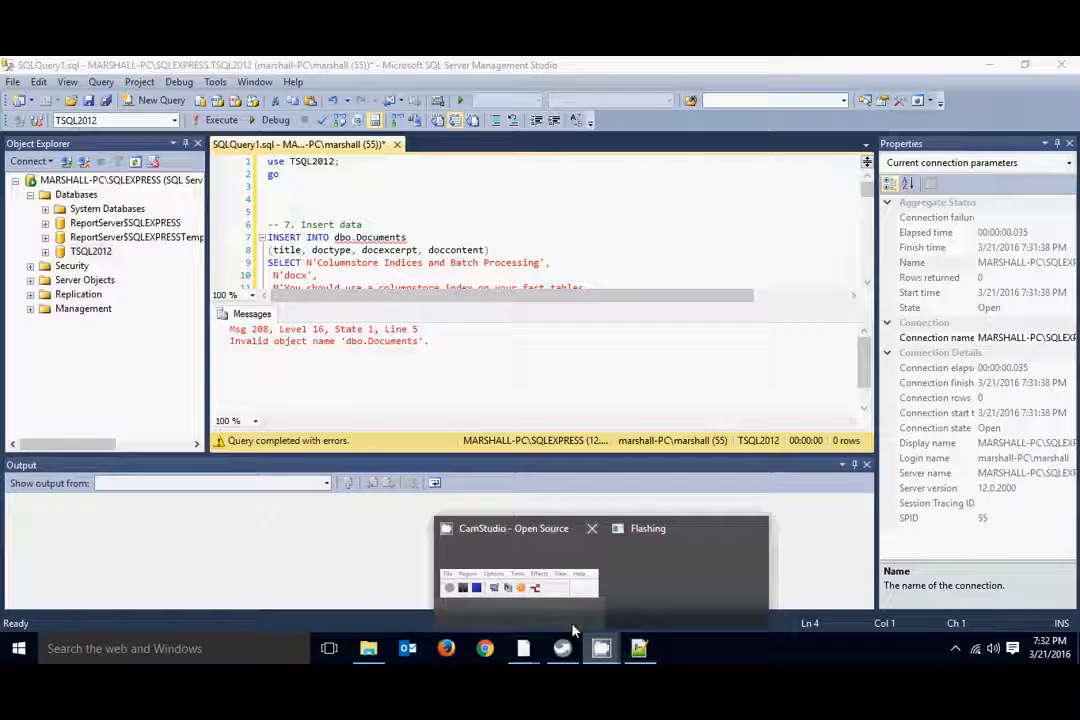
pyautogui.moveTo(708, 650)
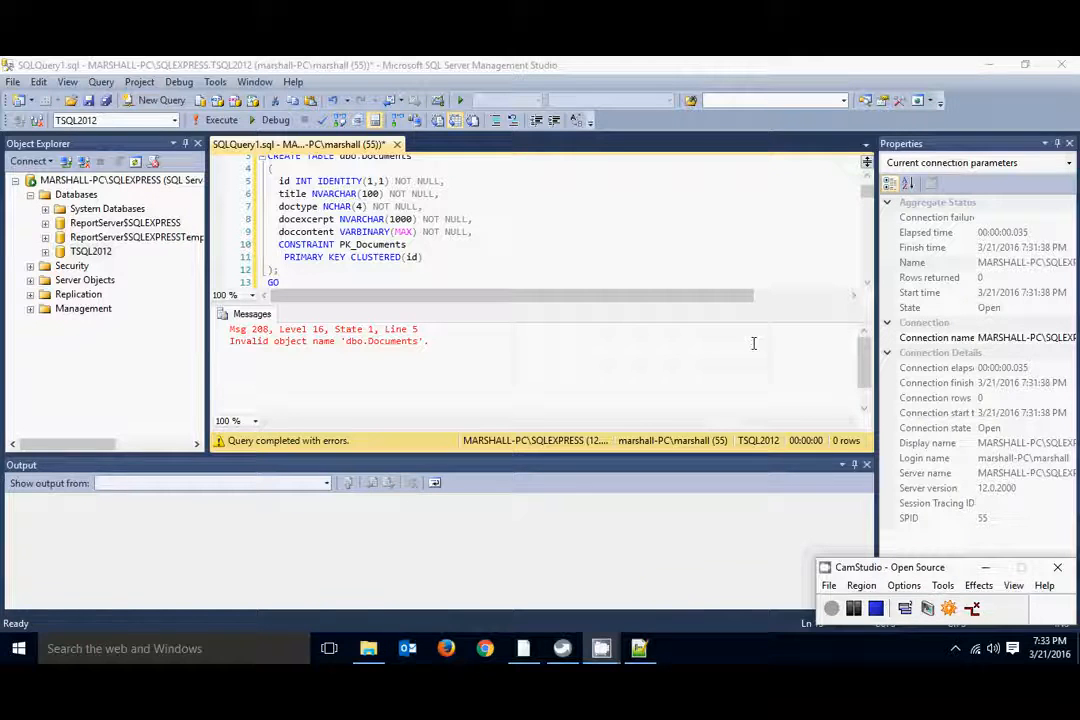
# Execute the script with the CREATE TABLE dbo.Documents definition and review the '(1 row(s) affected)' messages.
pyautogui.scroll(3)
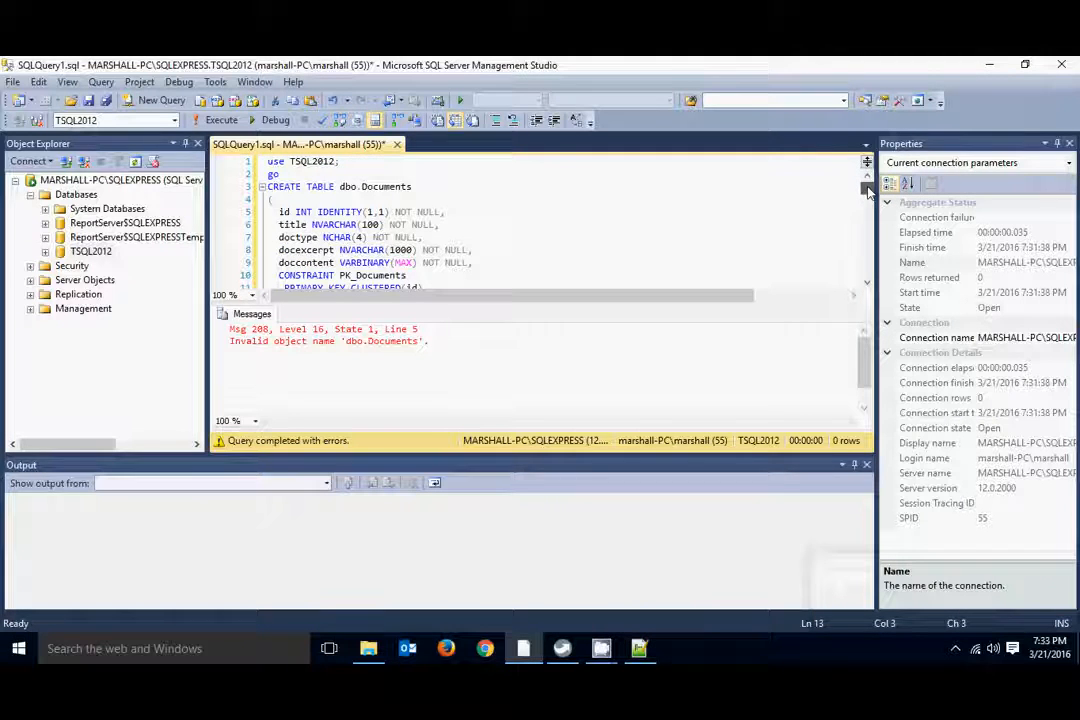
pyautogui.scroll(-3)
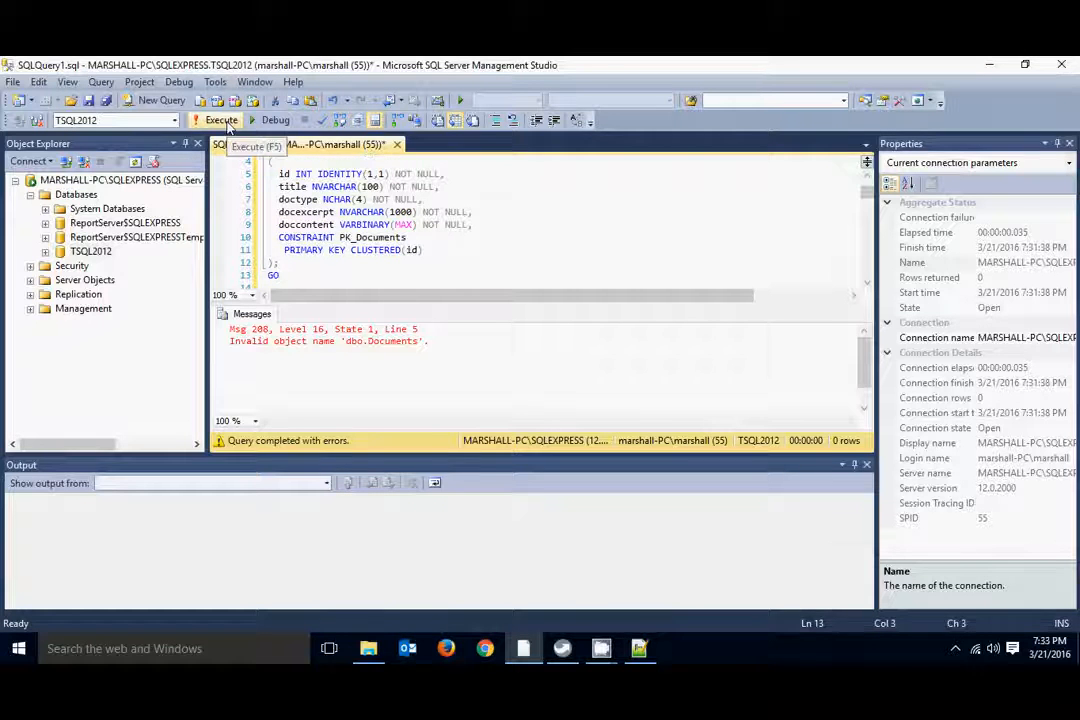
pyautogui.click(220, 120)
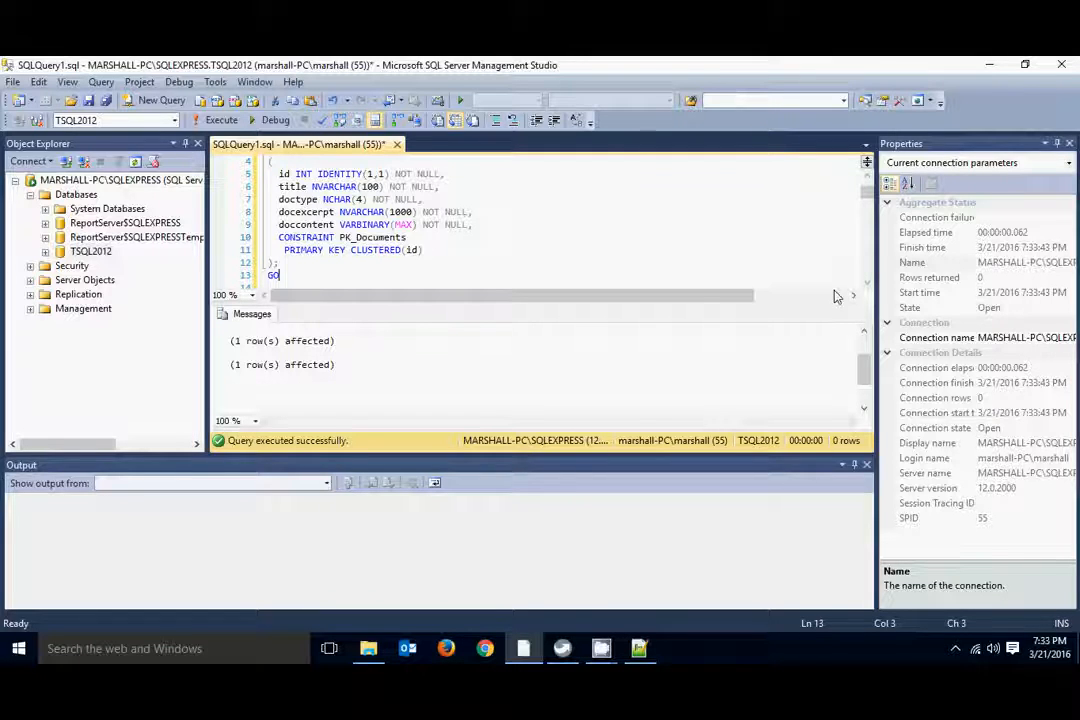
pyautogui.moveTo(496, 204)
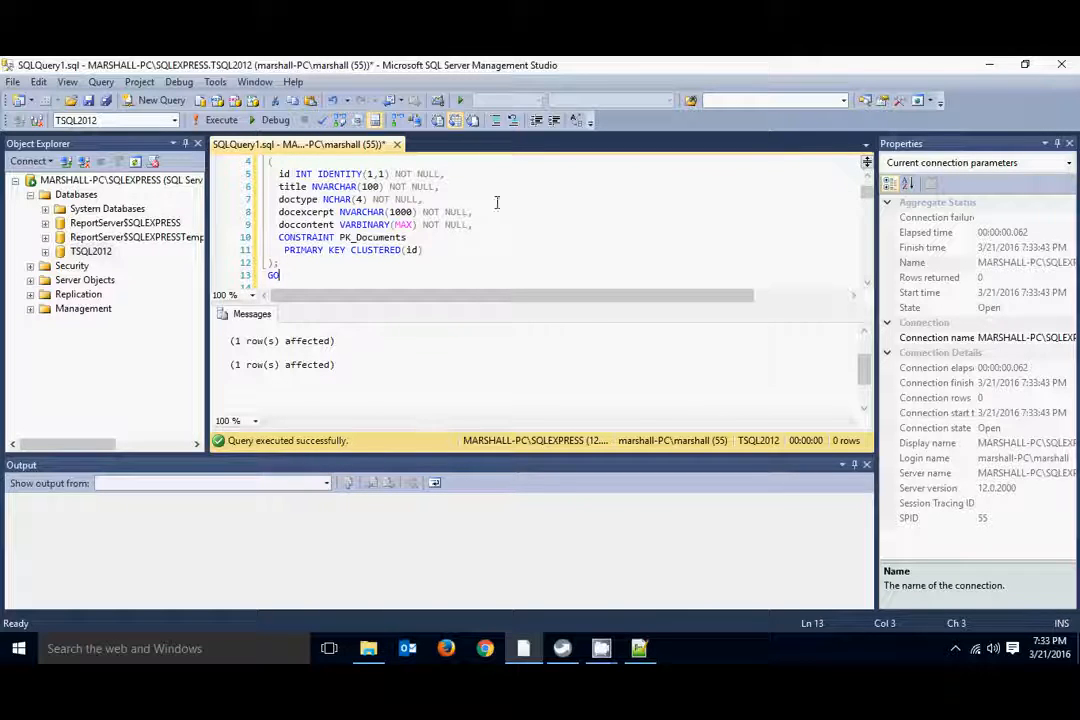
pyautogui.scroll(-3)
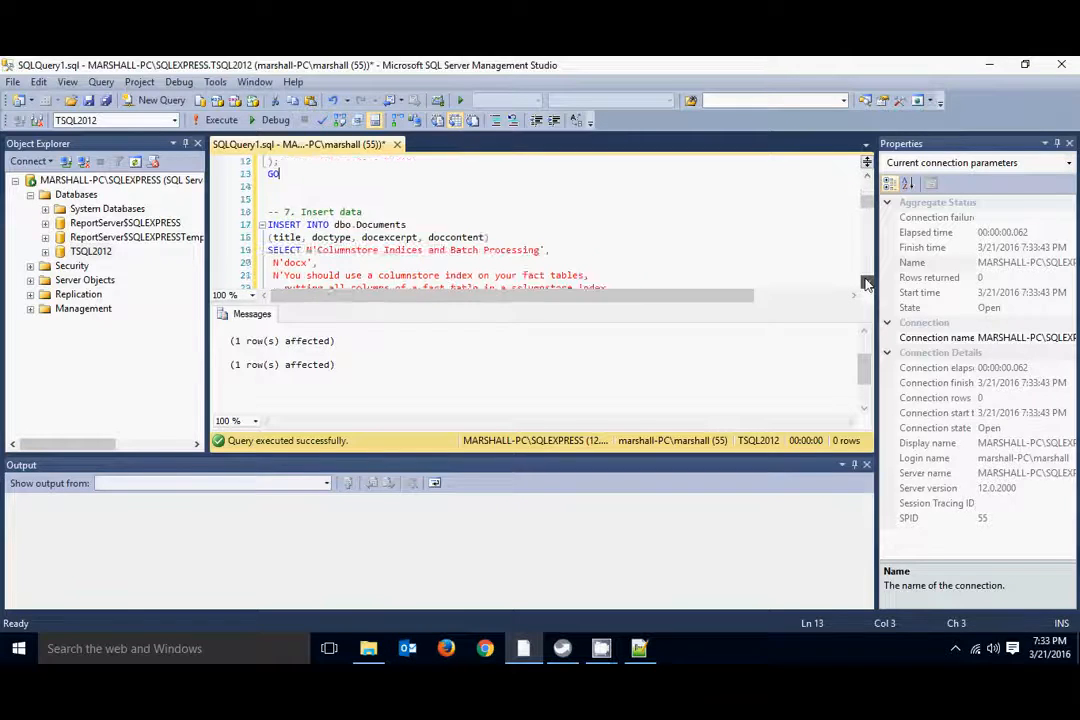
pyautogui.scroll(-3)
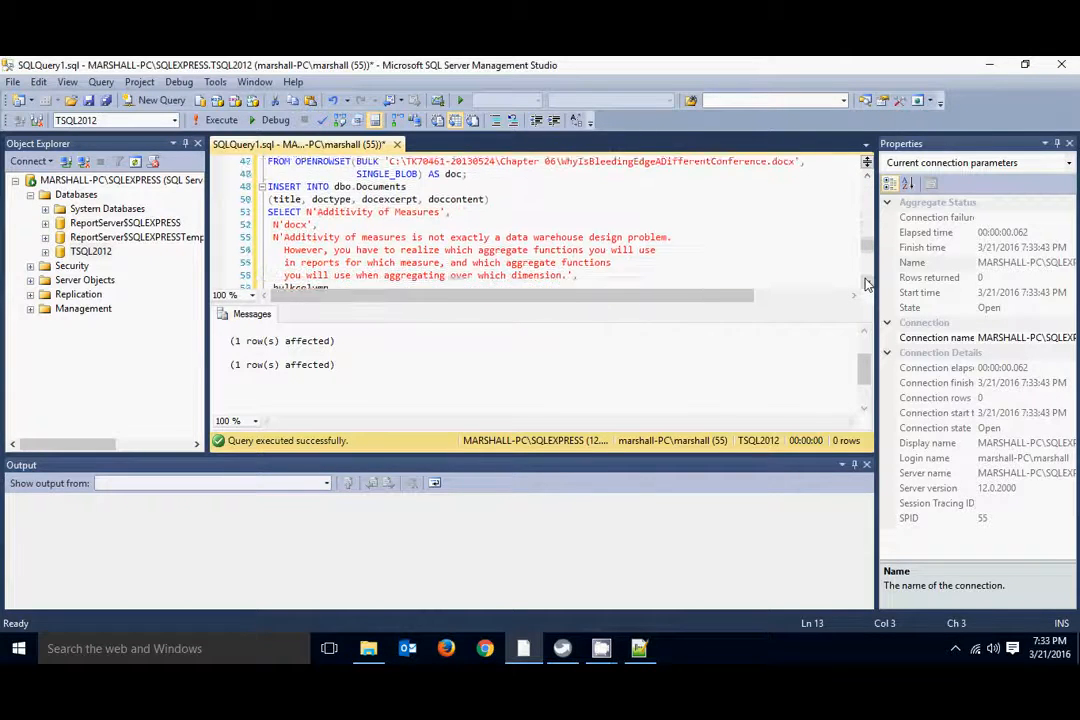
pyautogui.scroll(-3)
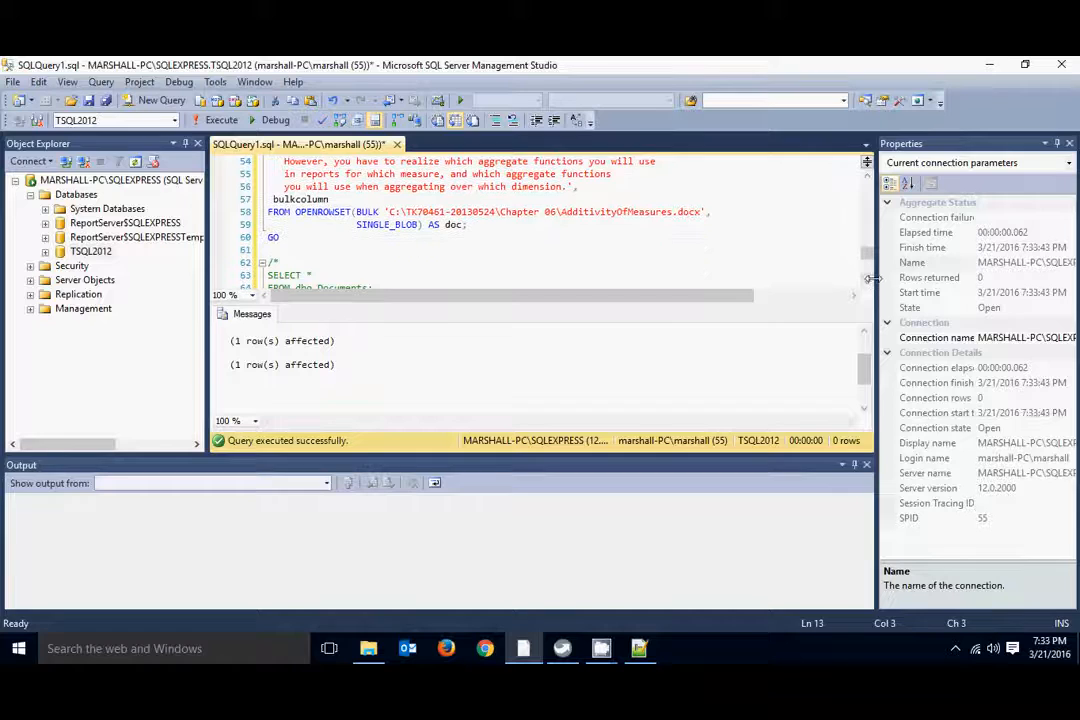
pyautogui.scroll(-3)
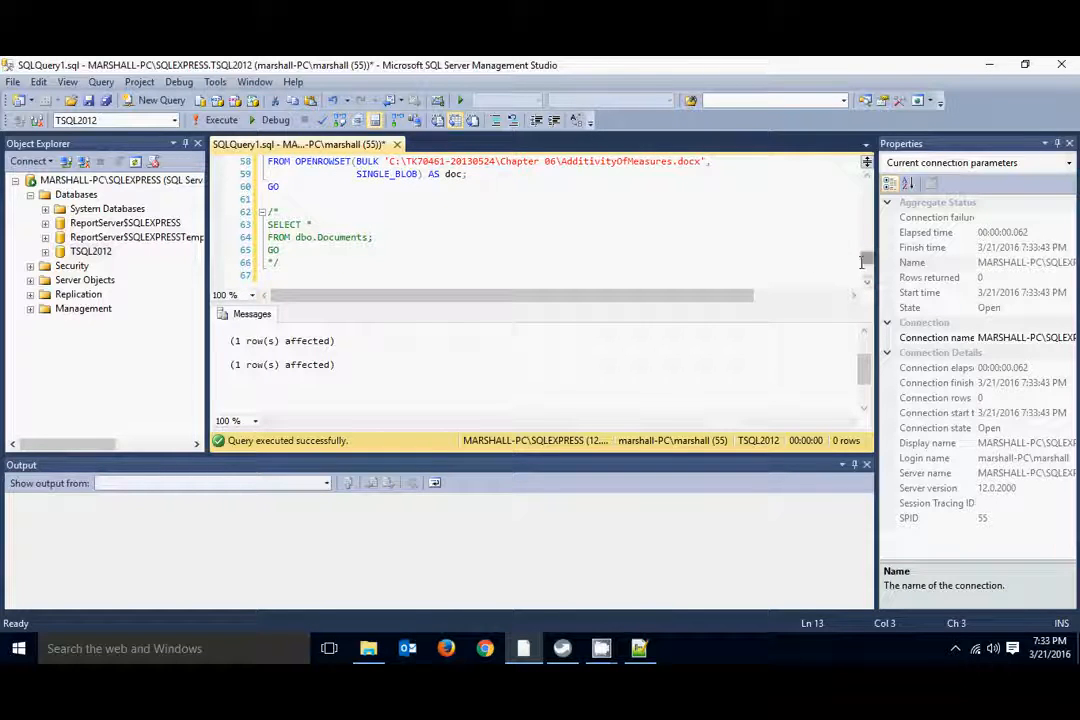
pyautogui.scroll(3)
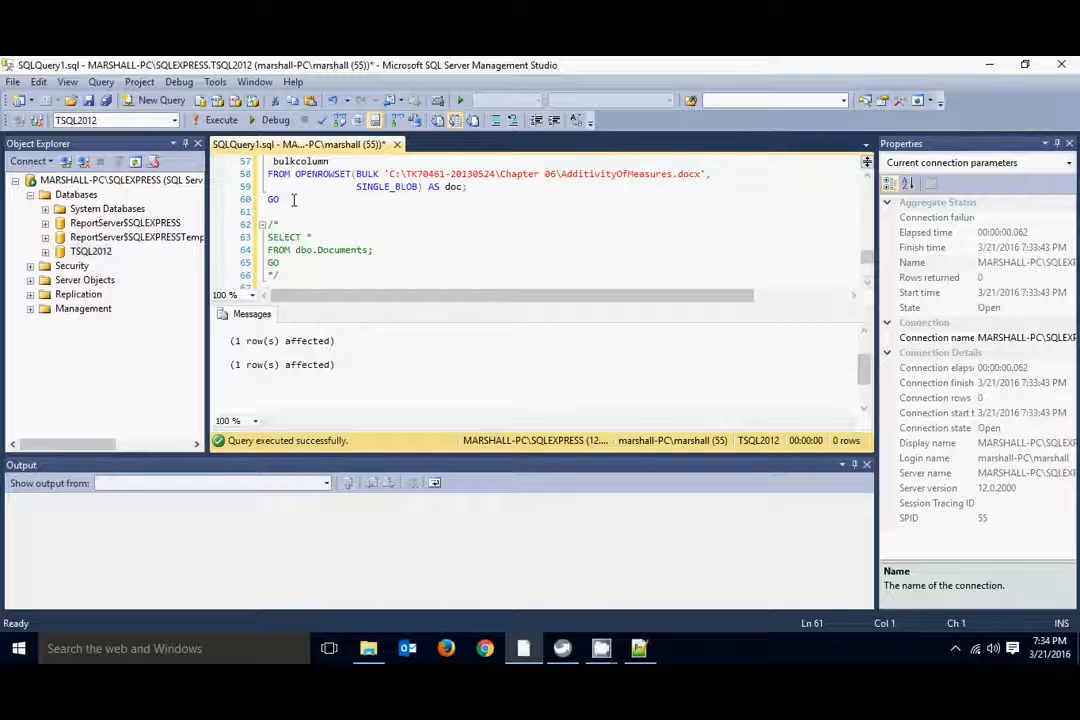
# Re-execute the script and review the Msg 2714 'object named Documents already exists' error alongside rows affected.
pyautogui.click(220, 120)
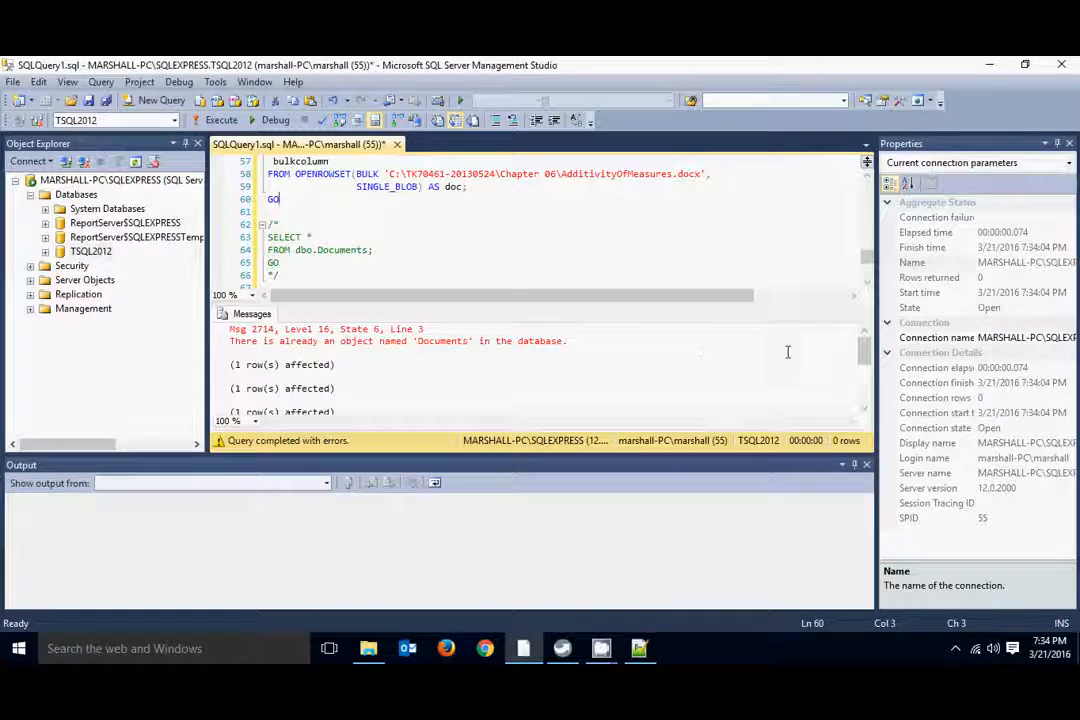
pyautogui.scroll(-3)
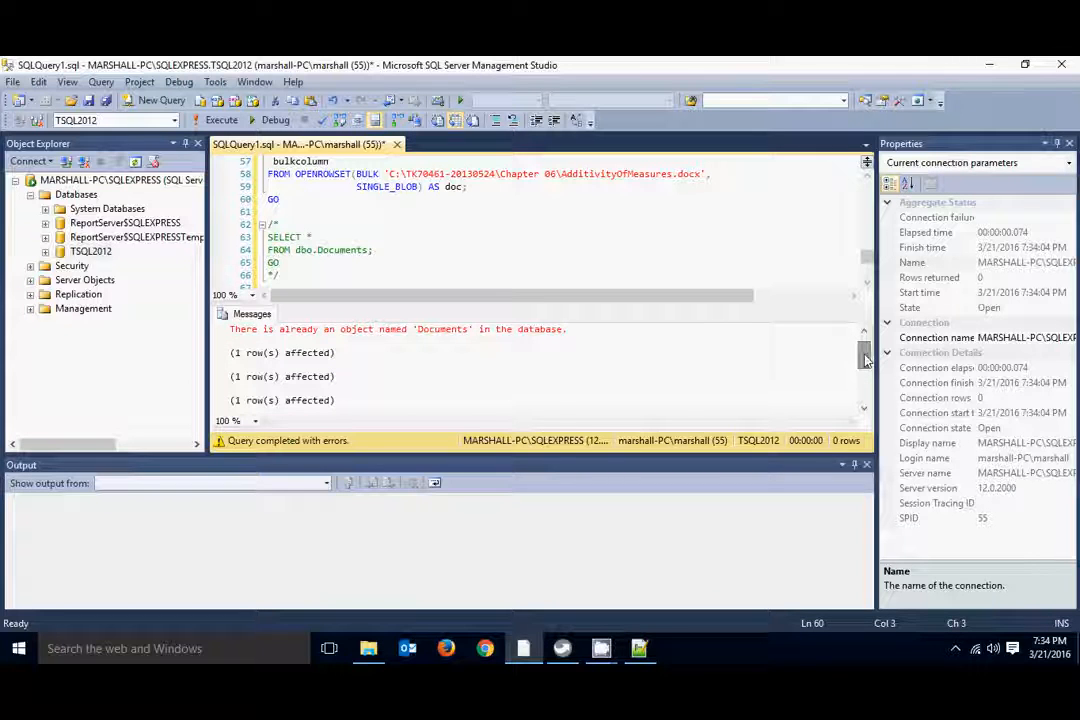
pyautogui.scroll(-3)
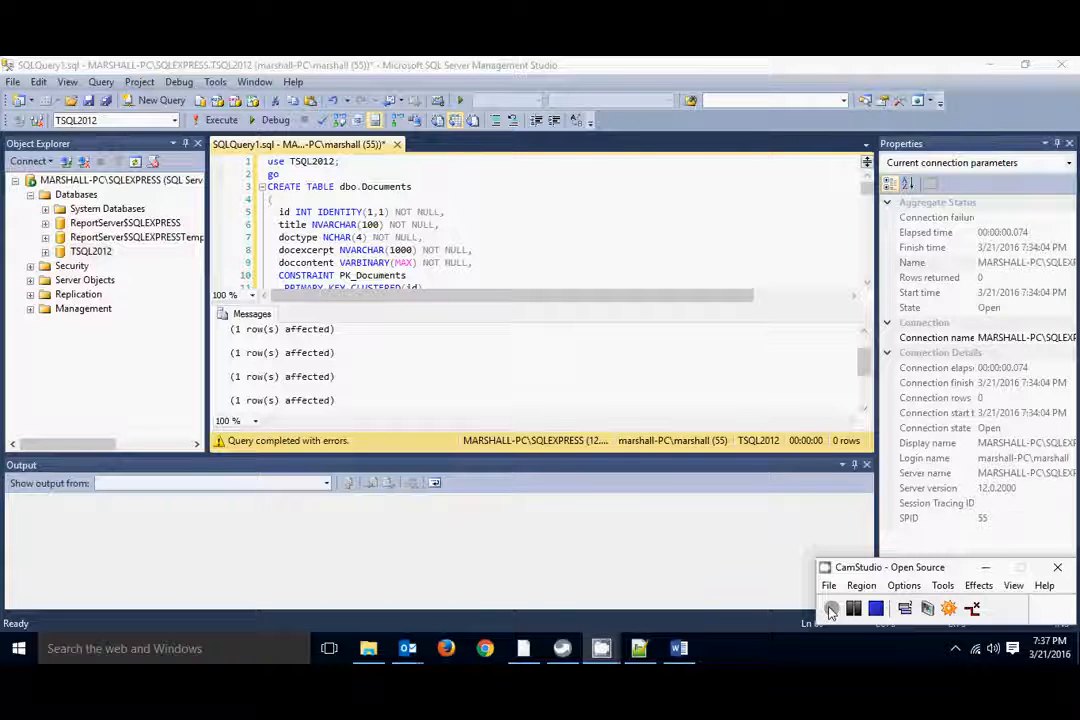
pyautogui.click(832, 608)
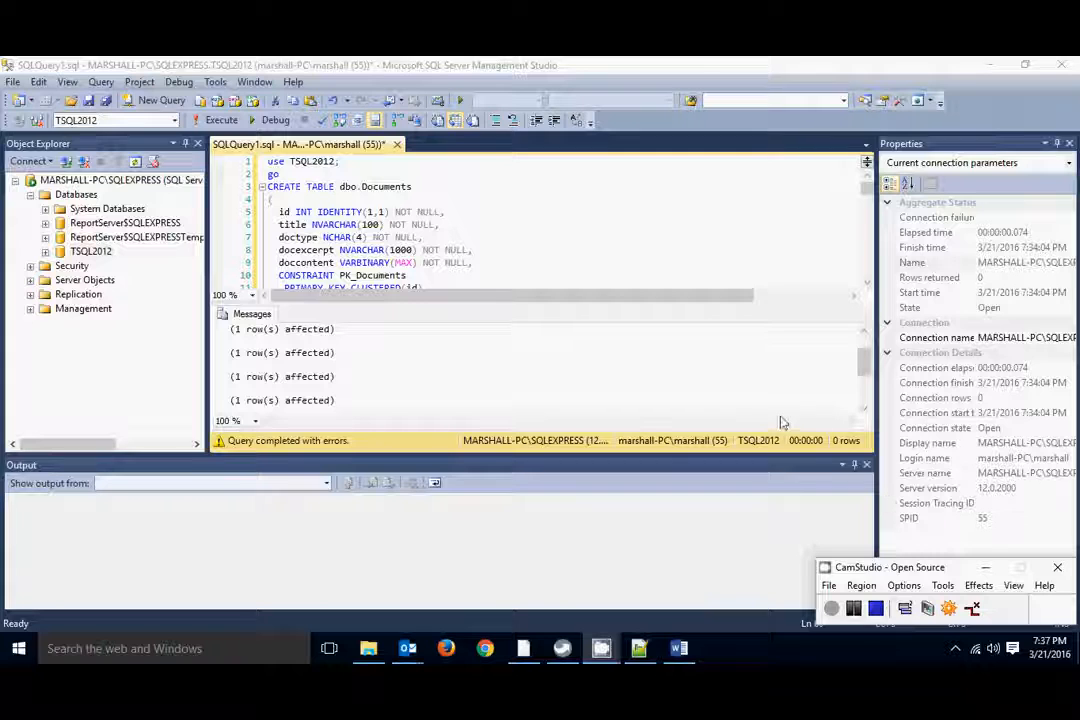
pyautogui.moveTo(822, 578)
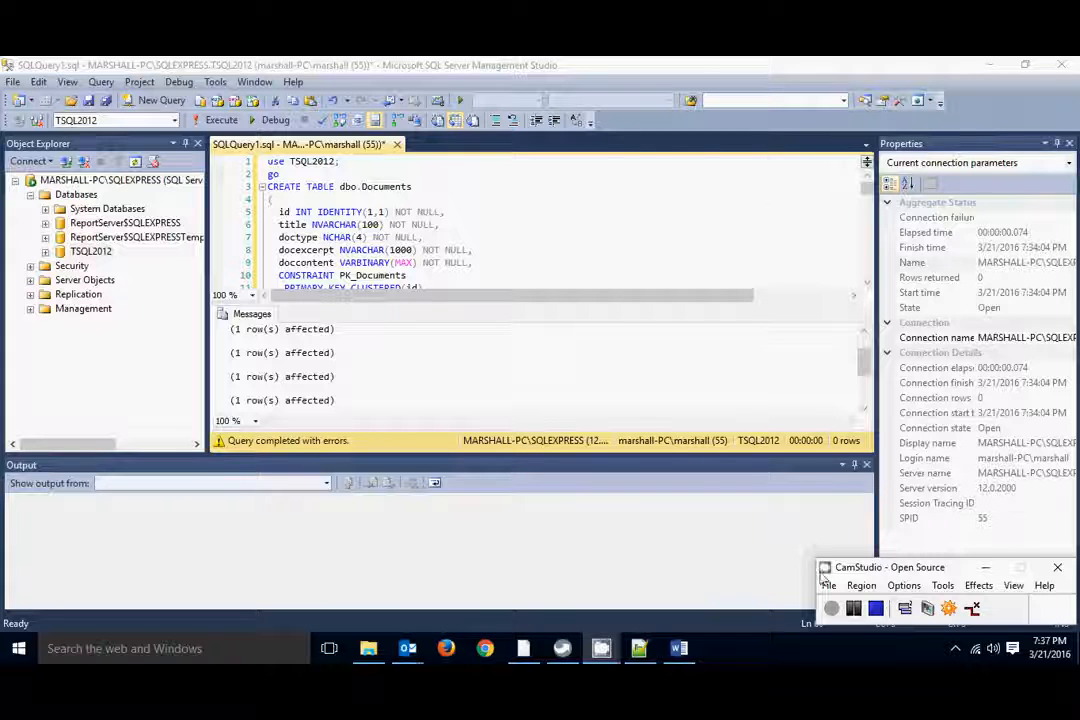